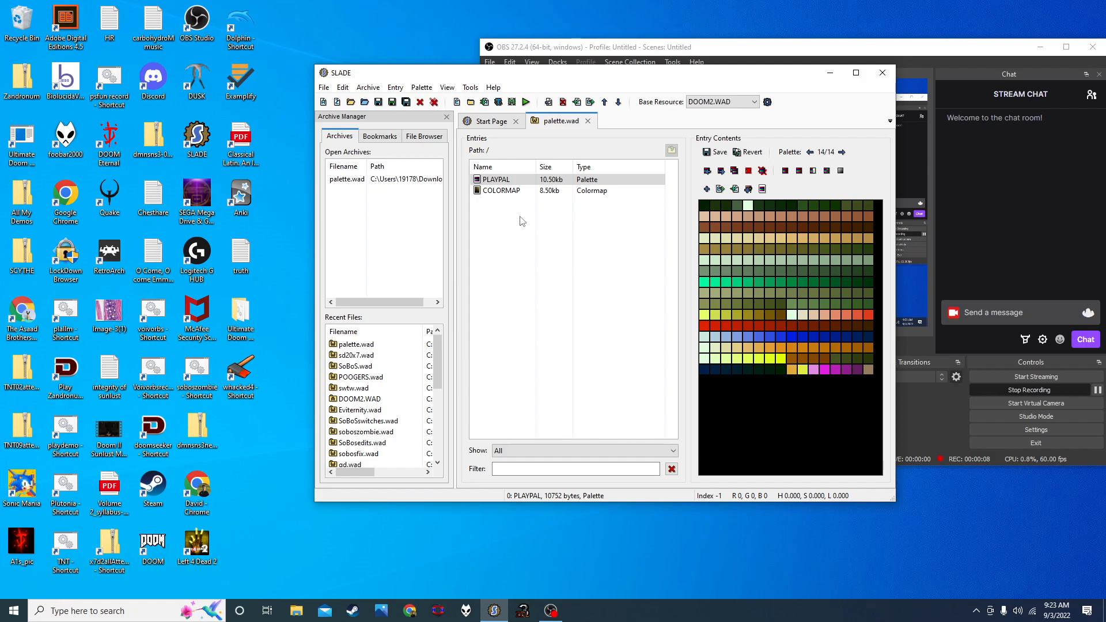
- Browse PLAYPAL's normal, red, yellow and green palettes, ending on the green fourteenth palette
left_click(808, 151)
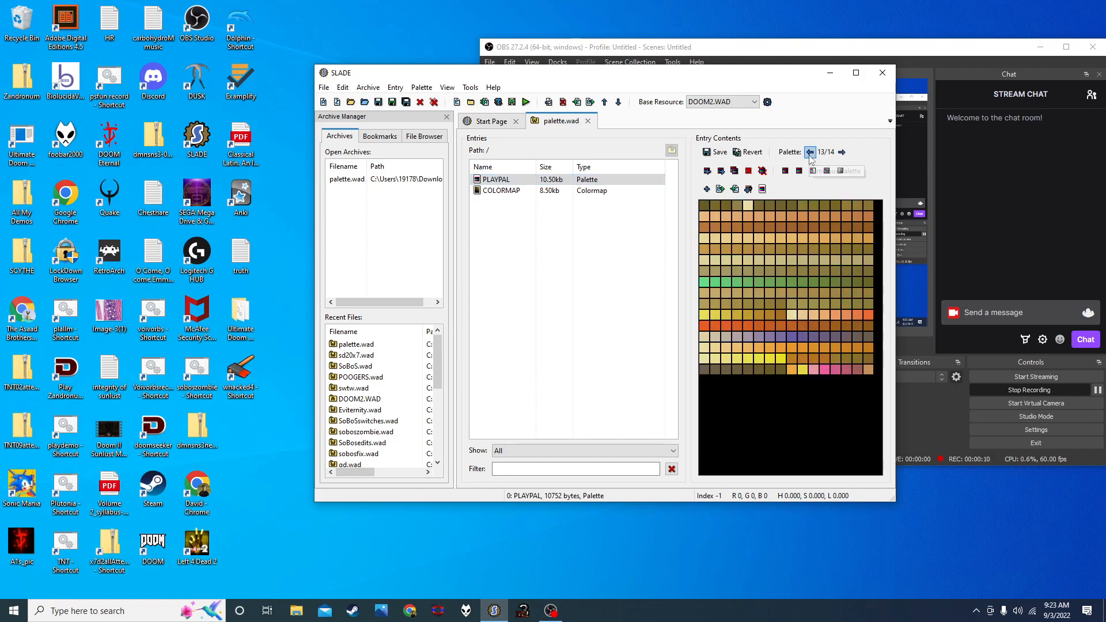
left_click(810, 152)
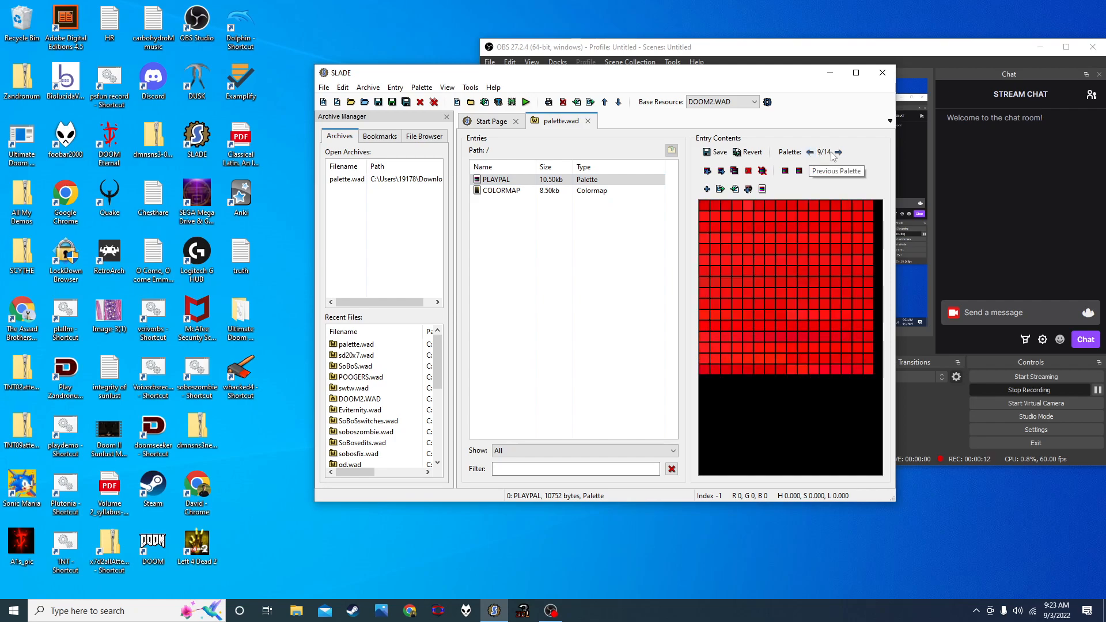
left_click(839, 152)
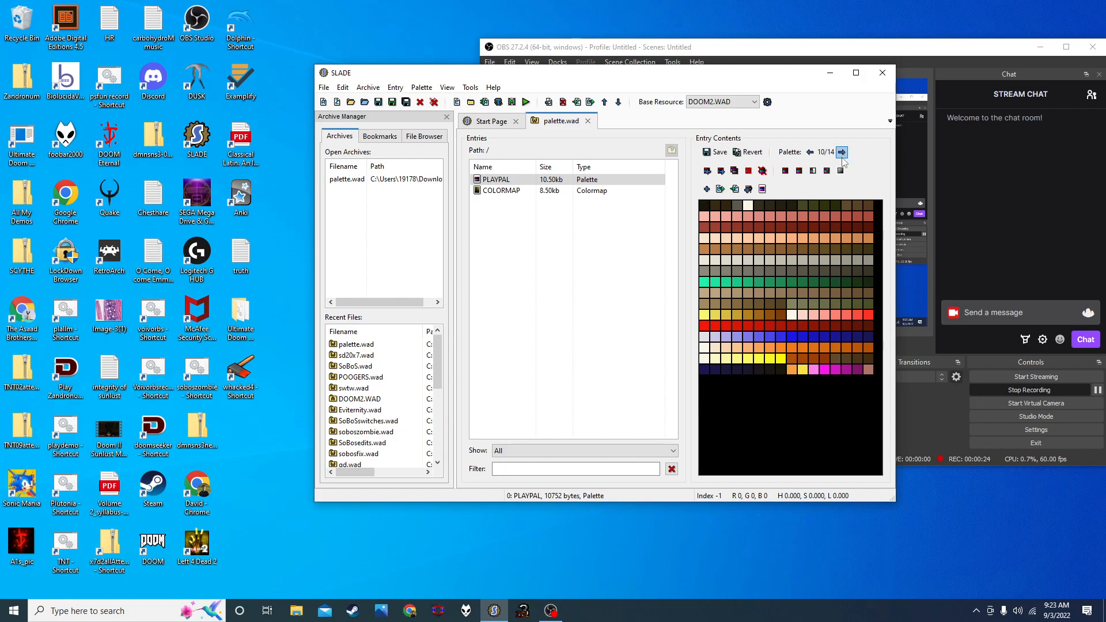
left_click(840, 152)
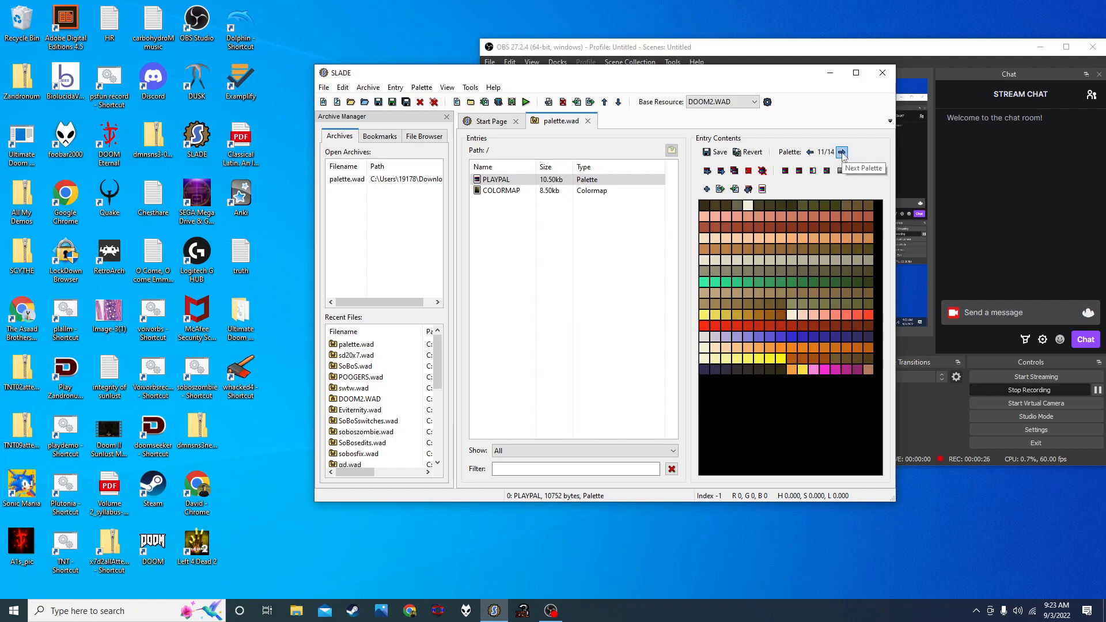
left_click(841, 152)
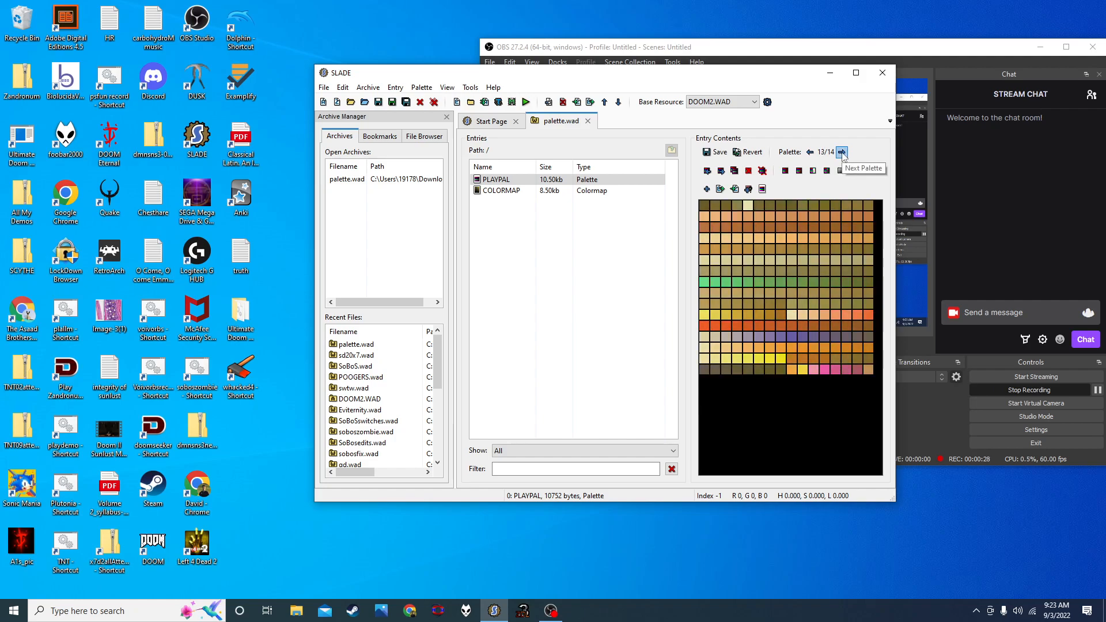
left_click(809, 151)
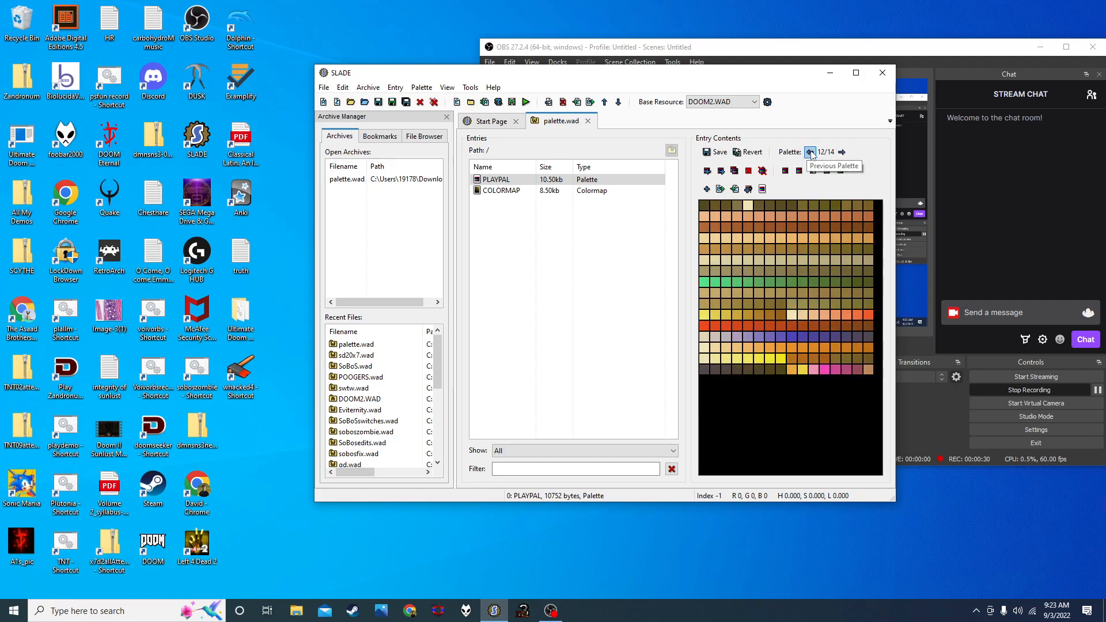
left_click(811, 152)
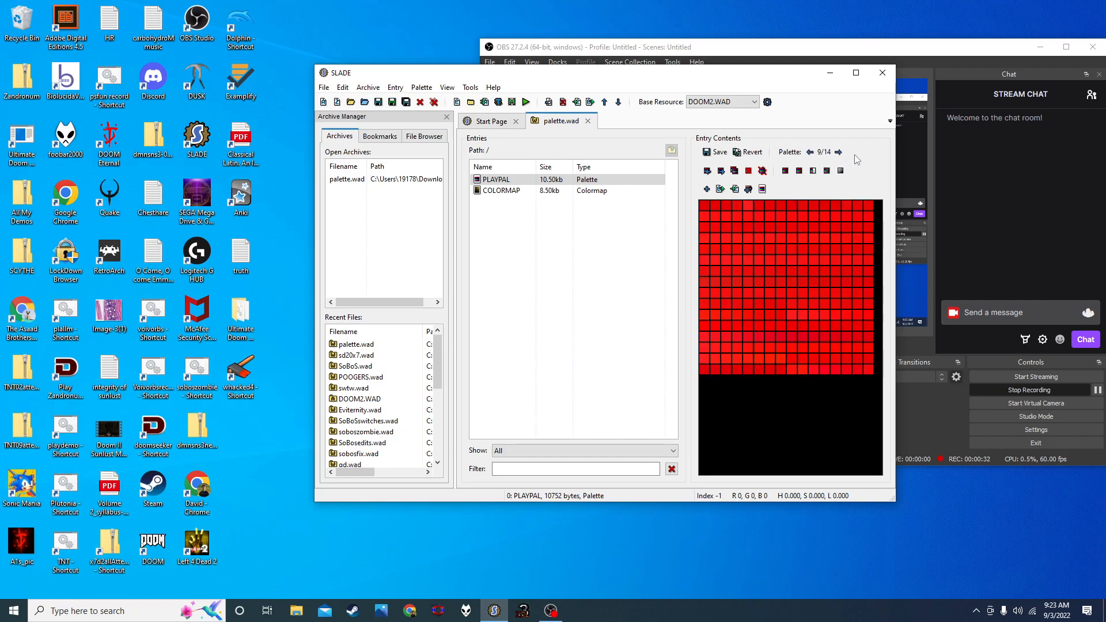
left_click(838, 152)
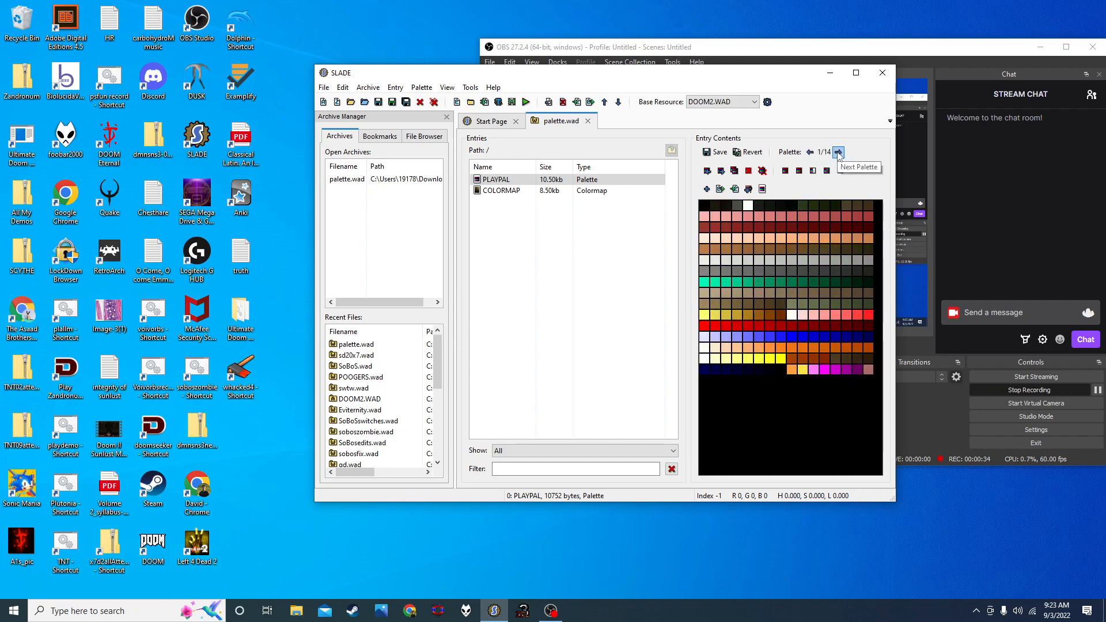
left_click(839, 152)
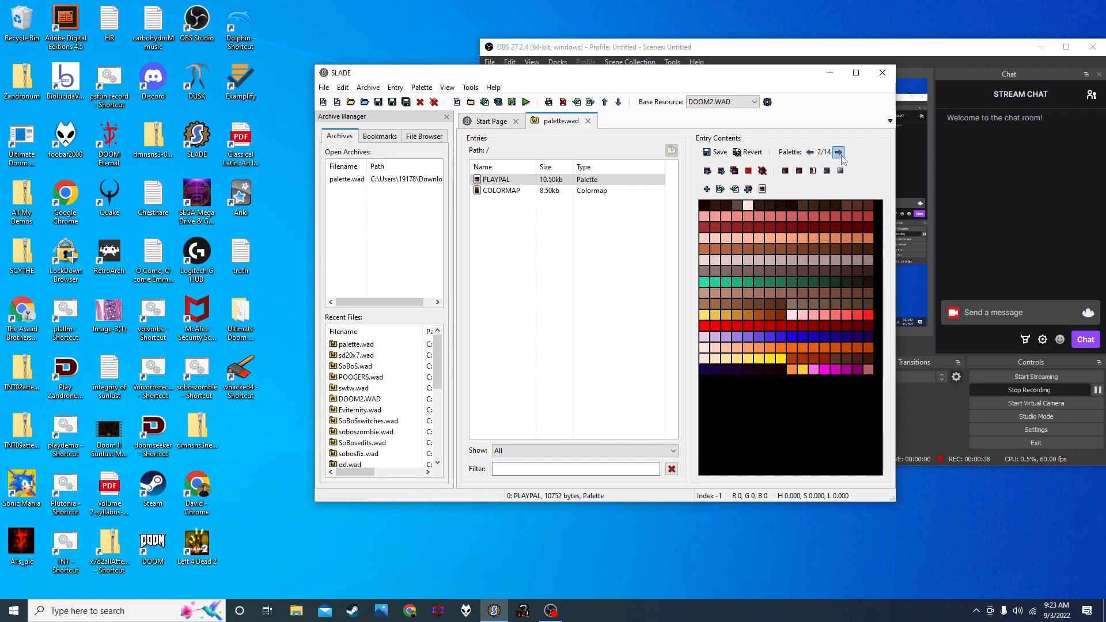
left_click(810, 152)
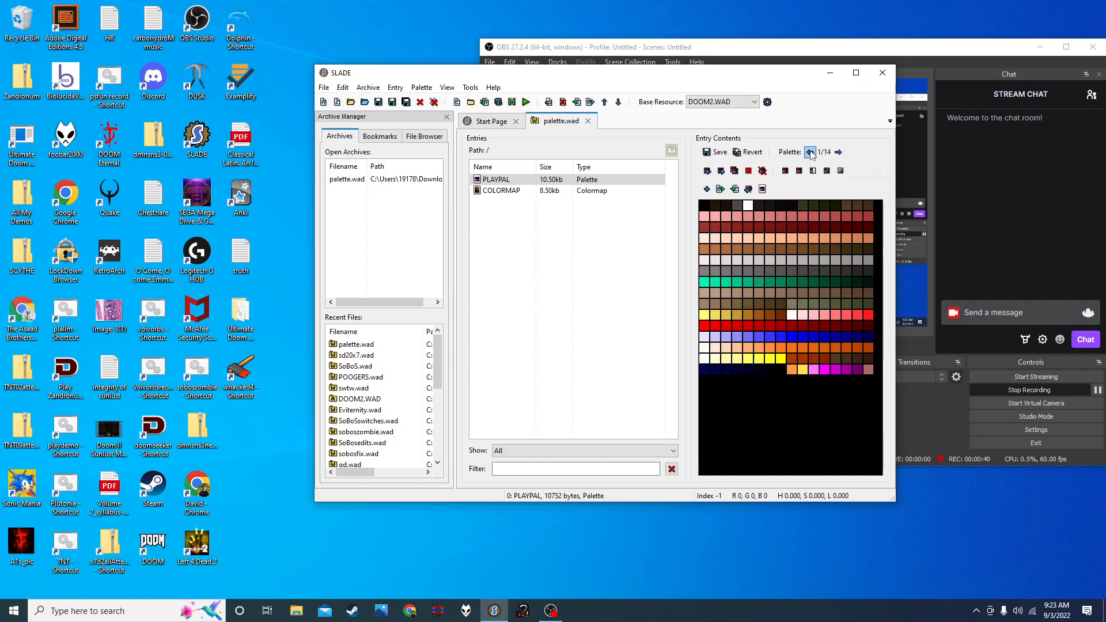
left_click(839, 152)
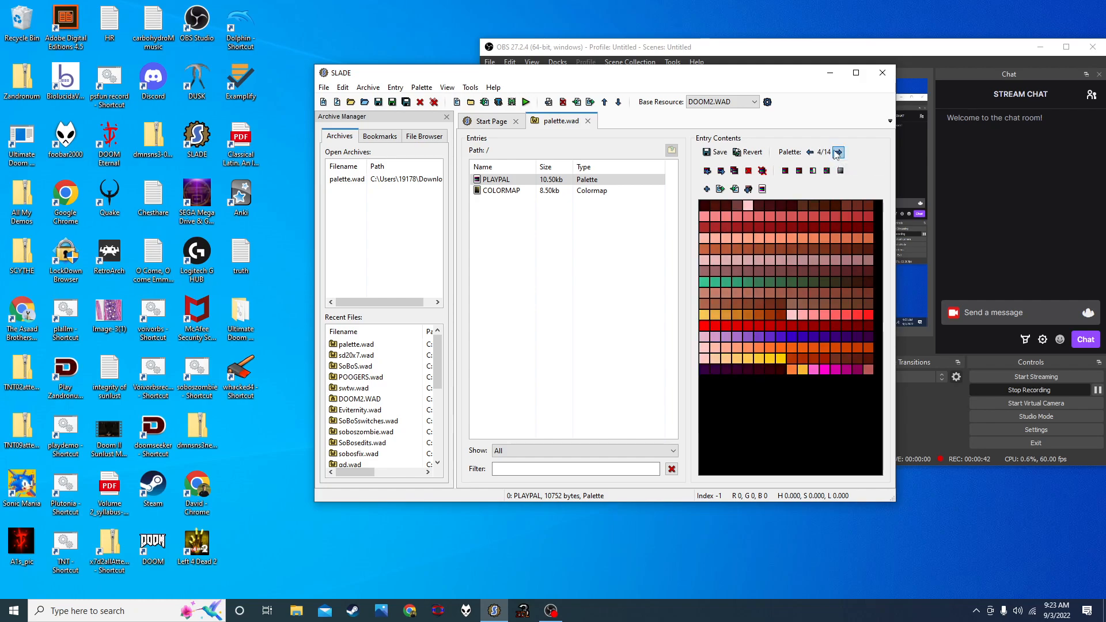
left_click(839, 153)
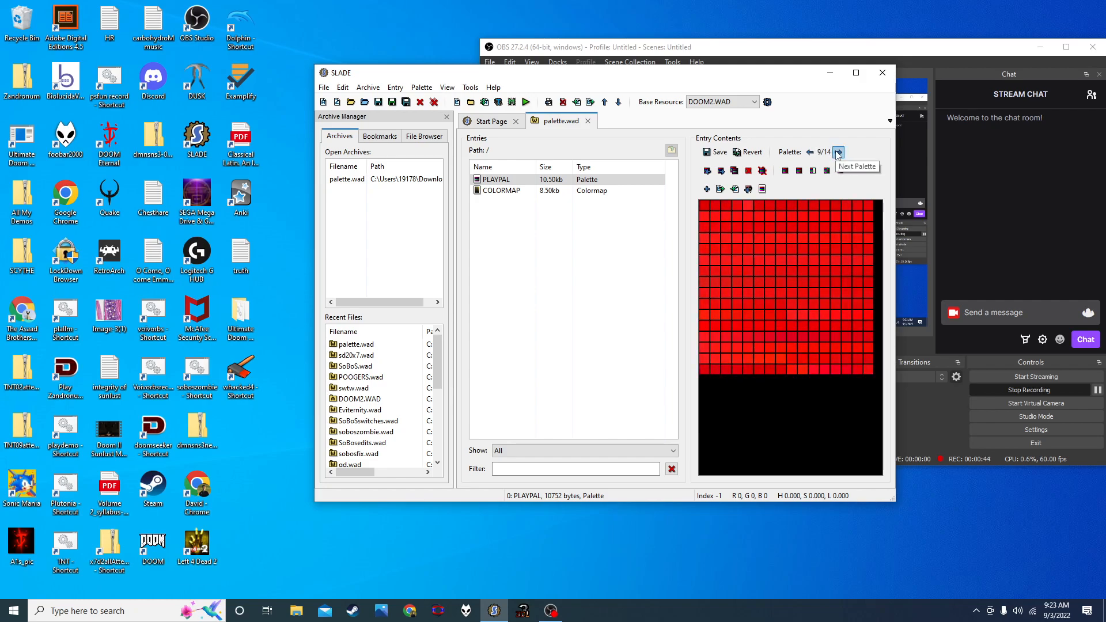
left_click(837, 152)
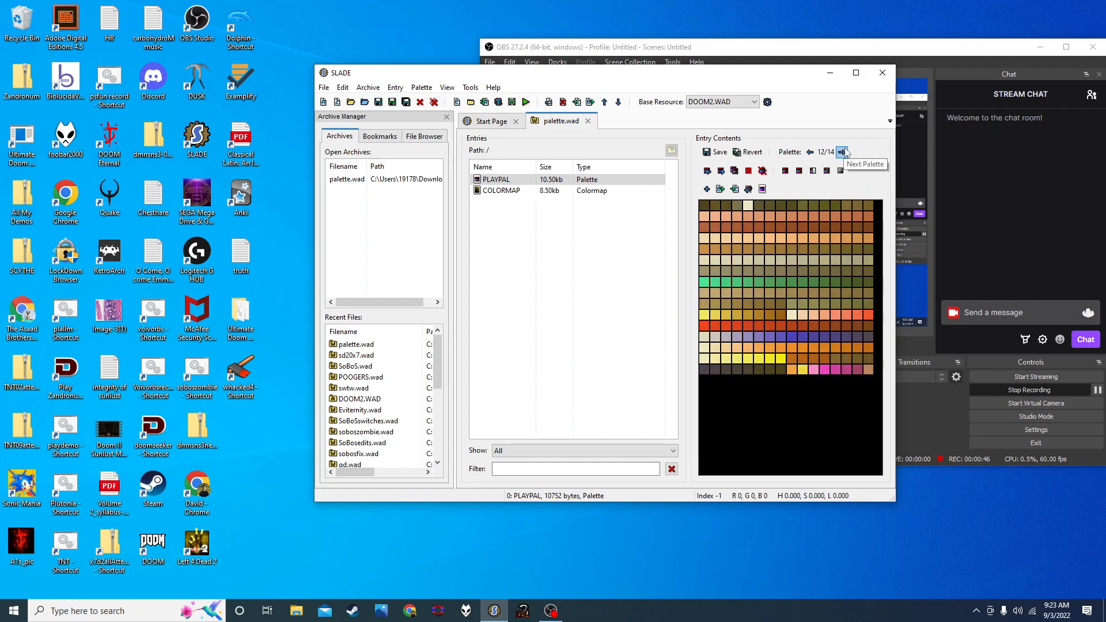
left_click(841, 151)
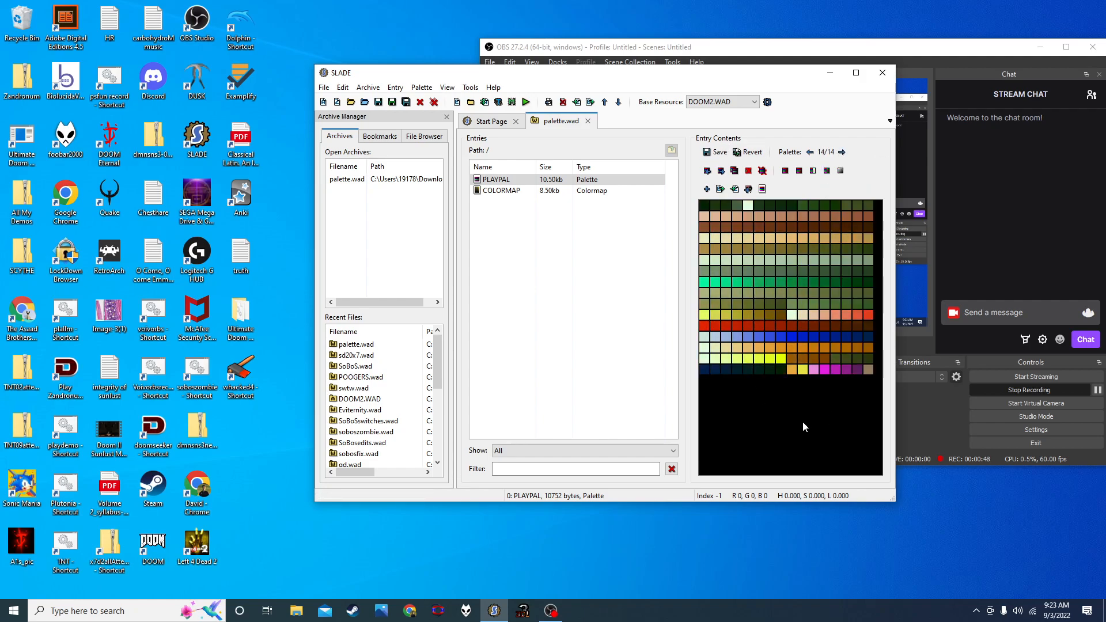
mouse_move(811, 304)
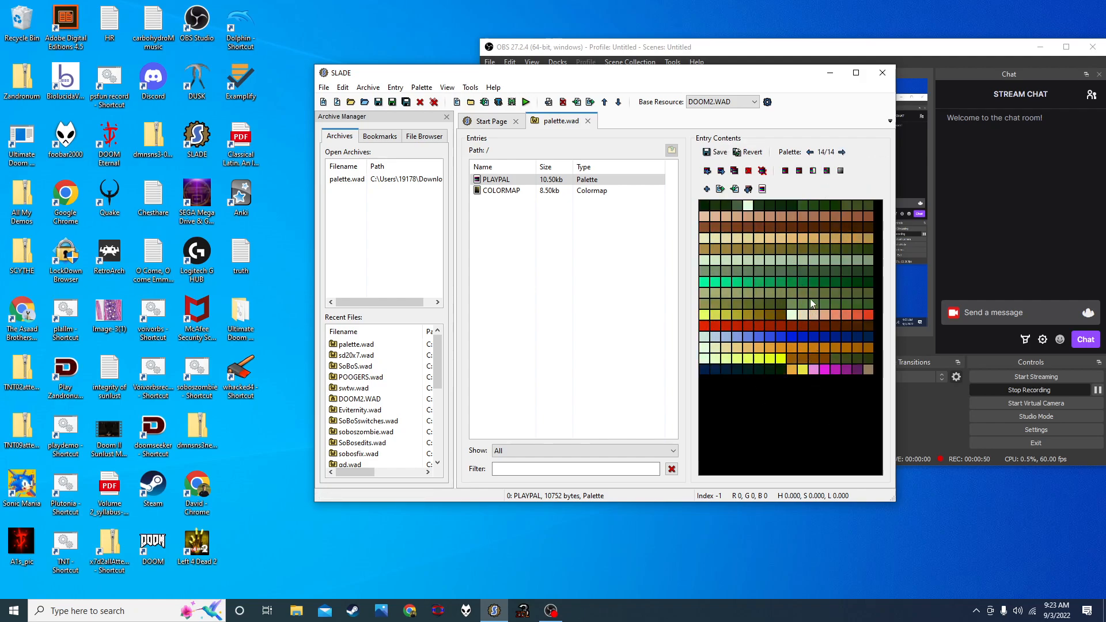
- Erase the green-tinted fourteenth palette from PLAYPAL, leaving 13 palettes
left_click(501, 179)
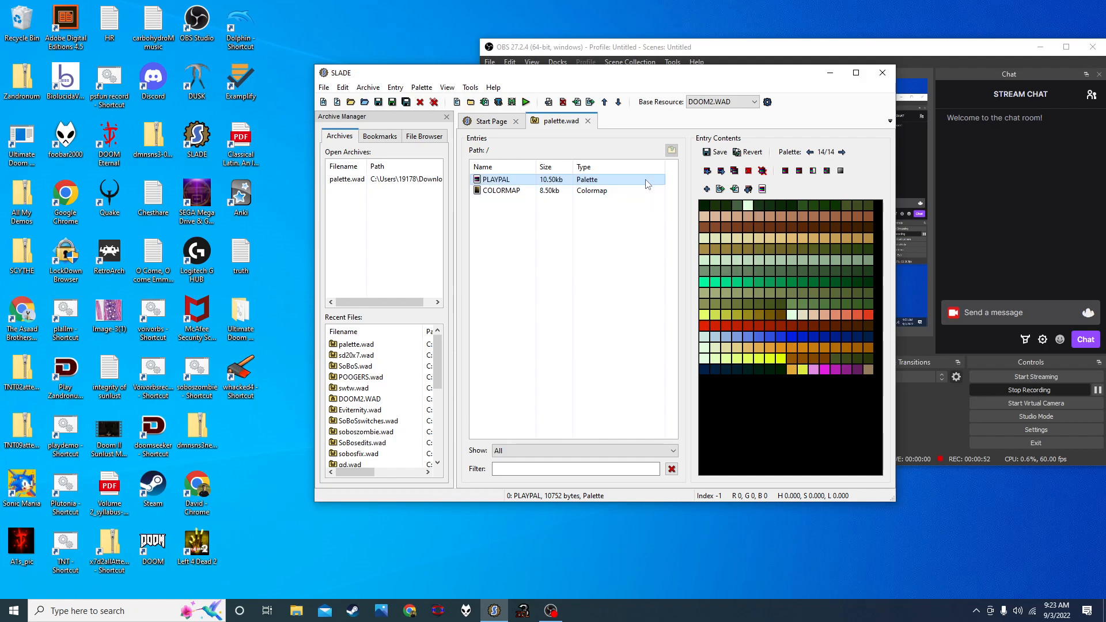
right_click(503, 179)
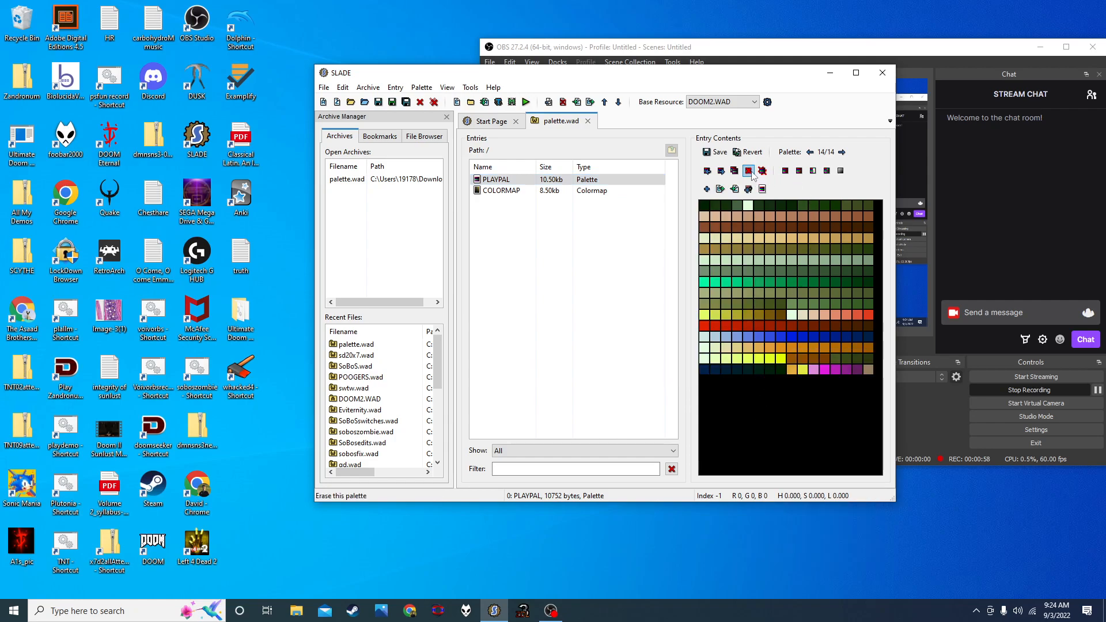
mouse_move(749, 171)
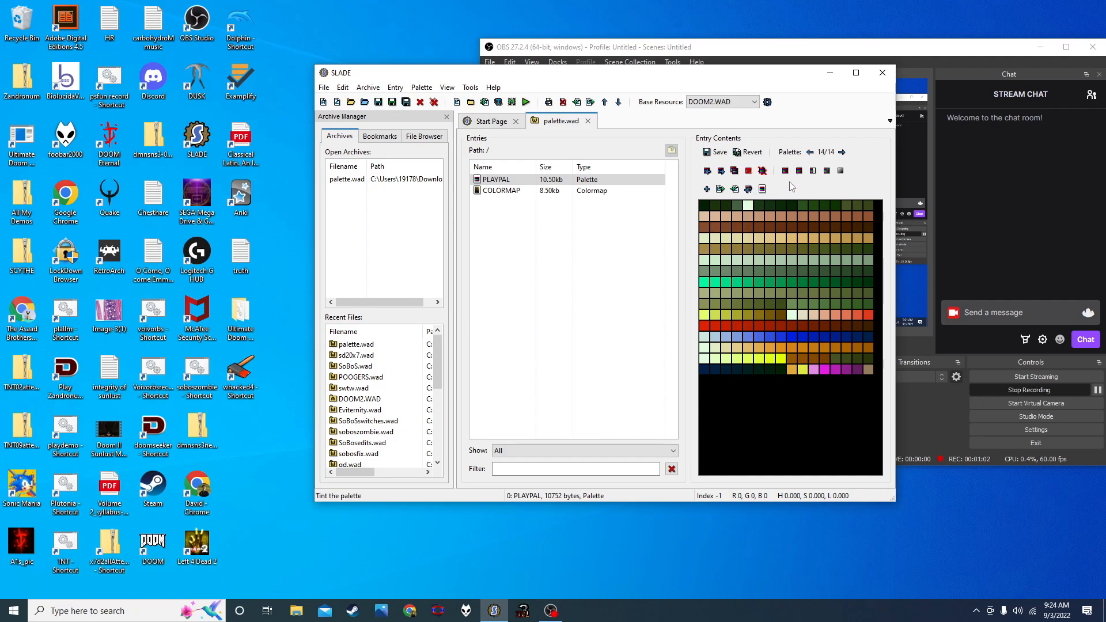
mouse_move(804, 304)
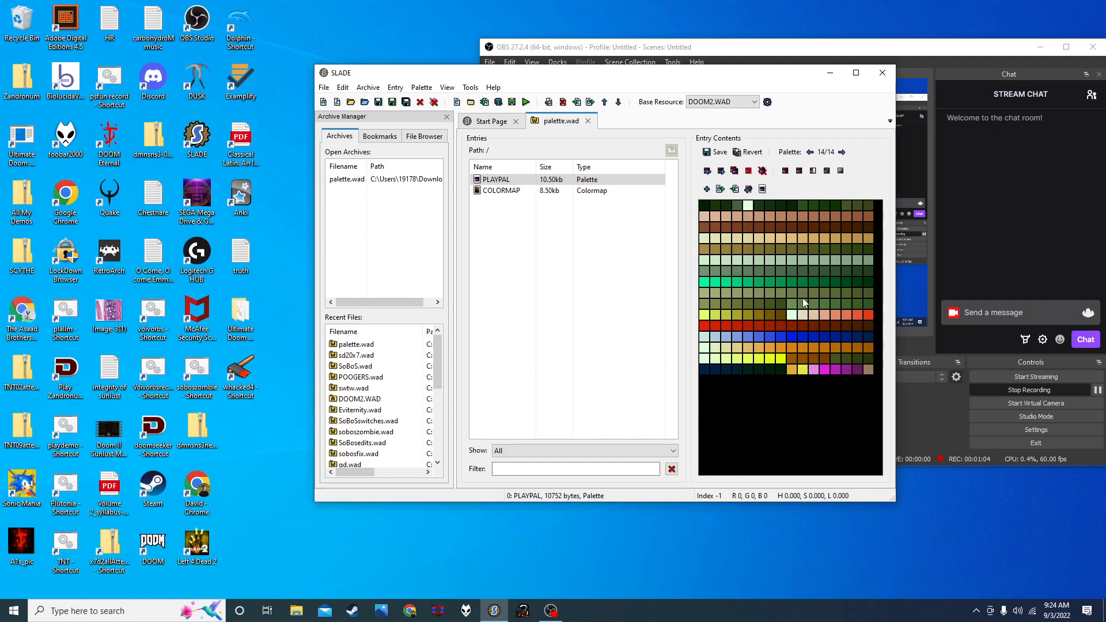
mouse_move(797, 312)
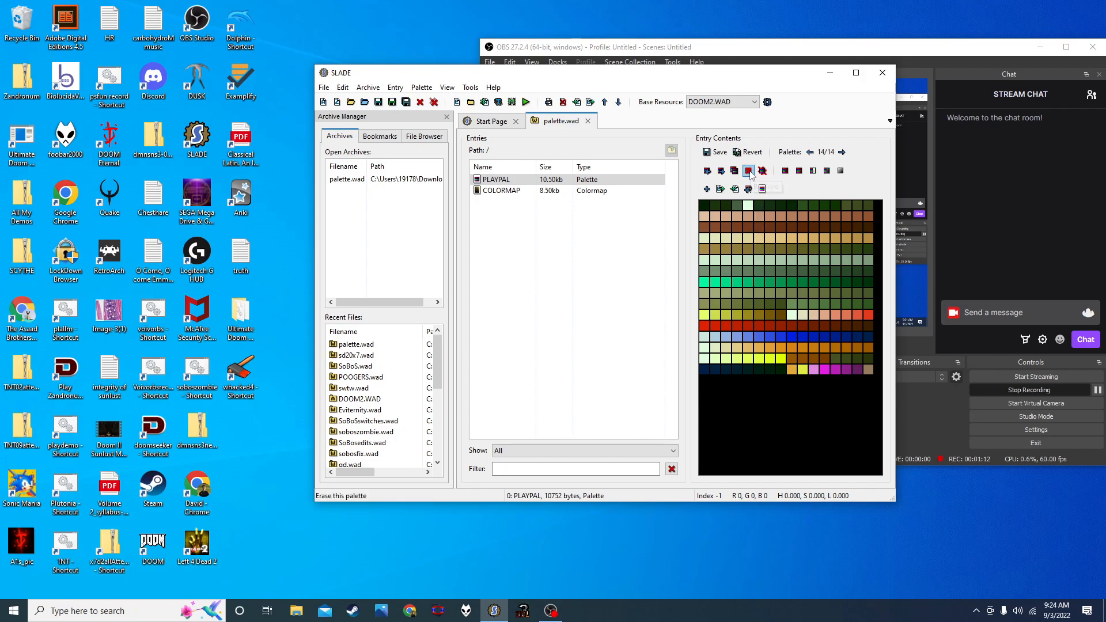
left_click(748, 171)
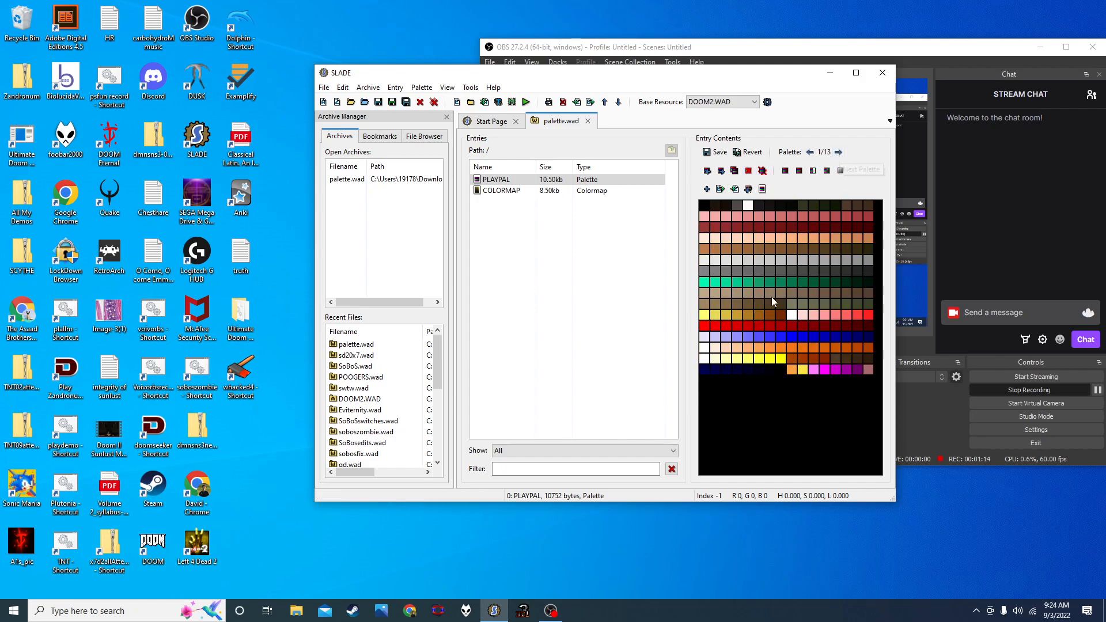
mouse_move(734, 170)
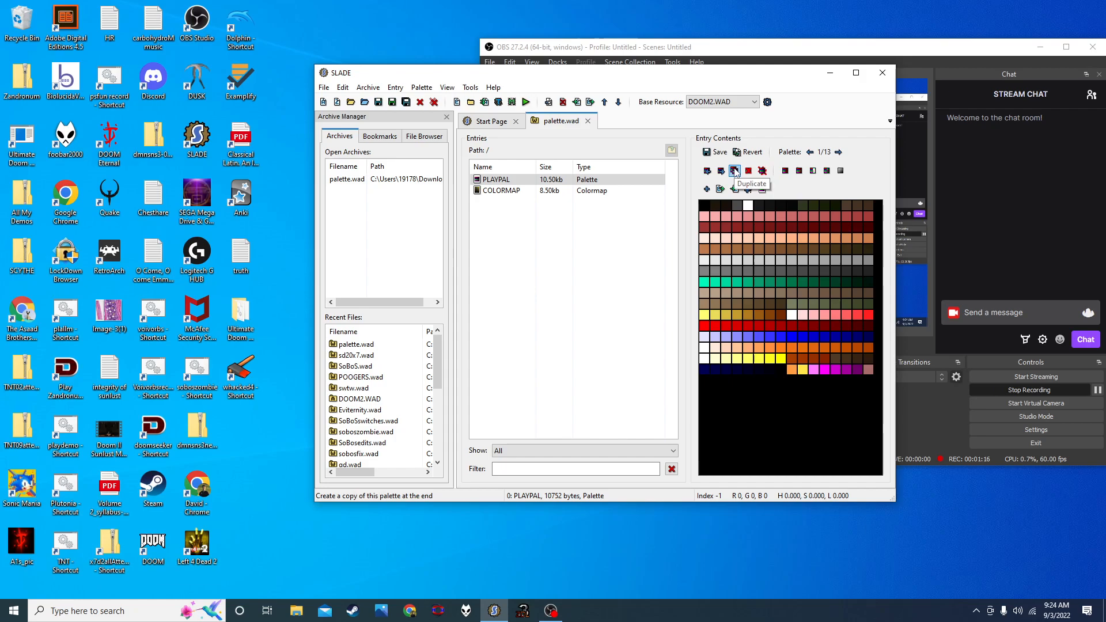
- Duplicate normal palette 1 and step forward to the new palette 14/14
left_click(733, 171)
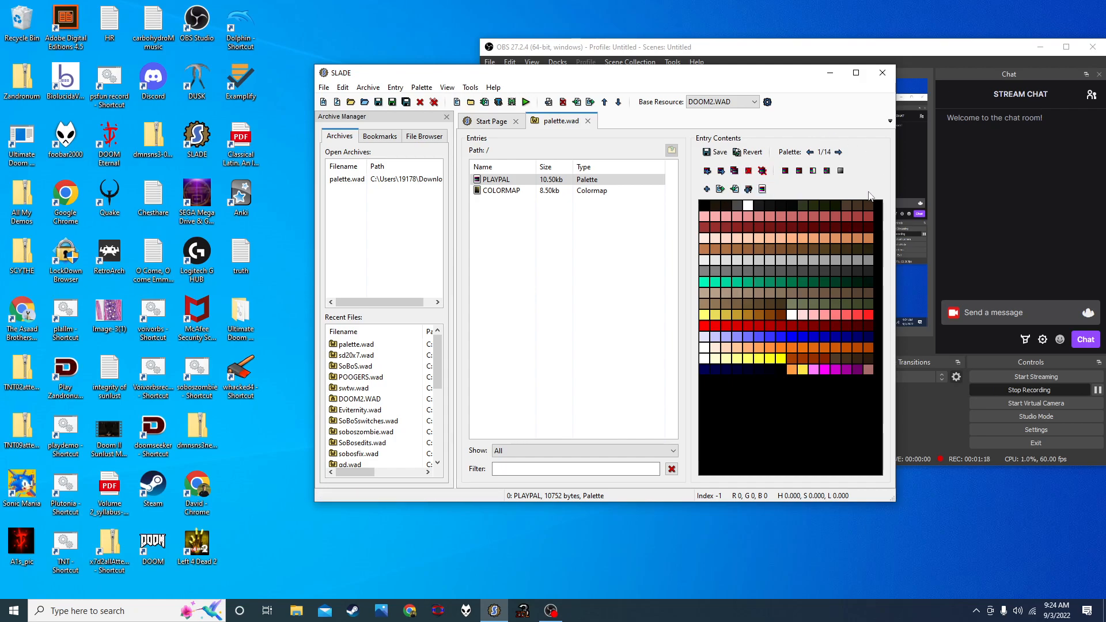
mouse_move(810, 152)
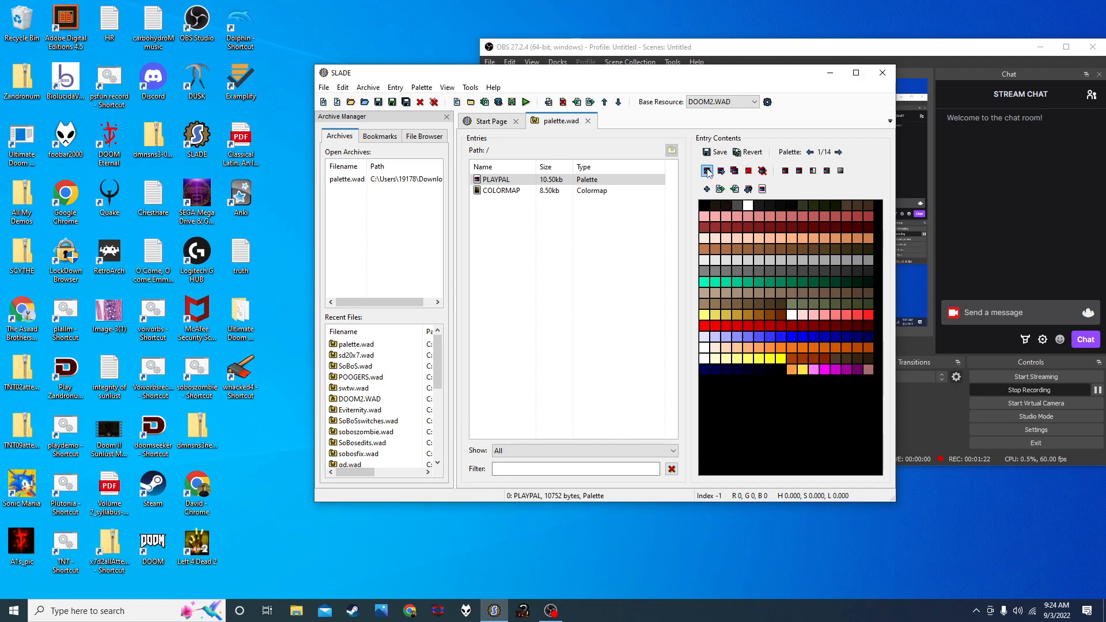
mouse_move(721, 170)
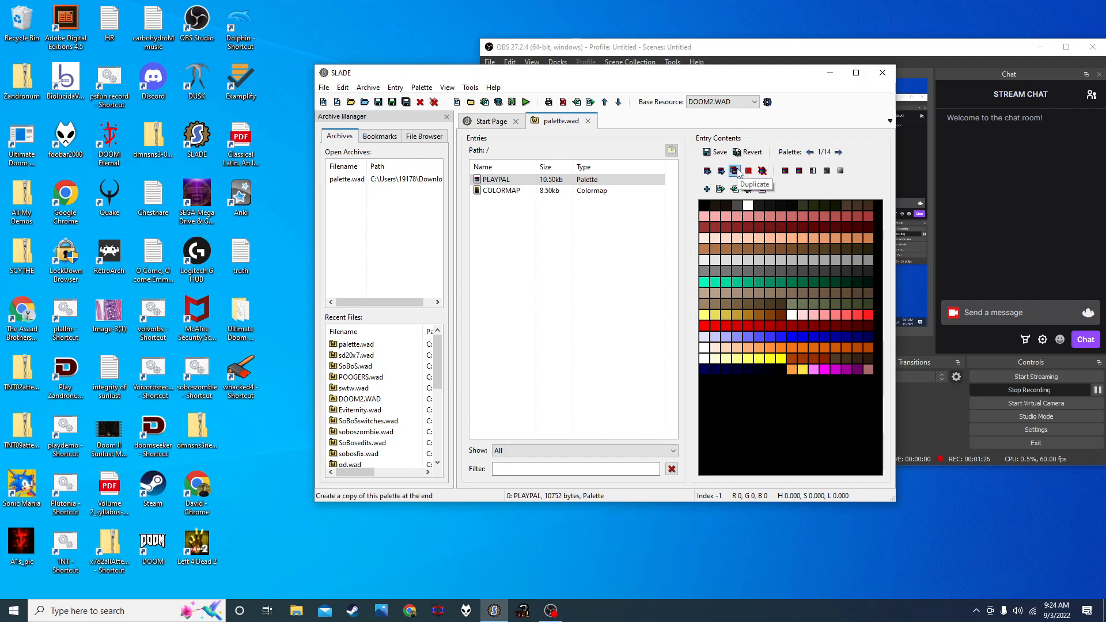
left_click(838, 152)
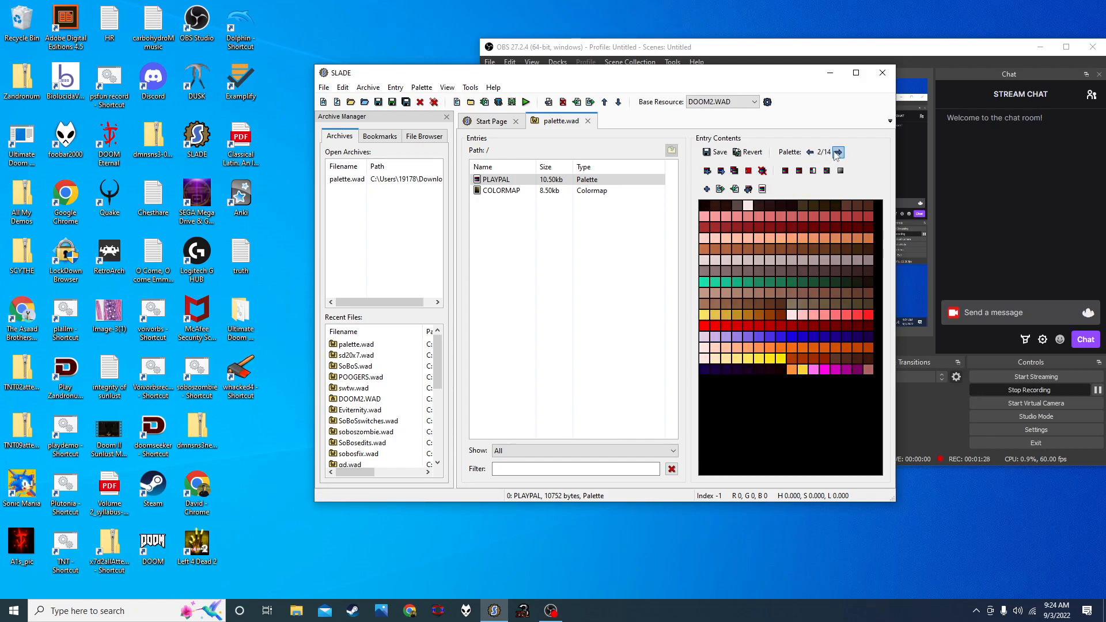
left_click(838, 152)
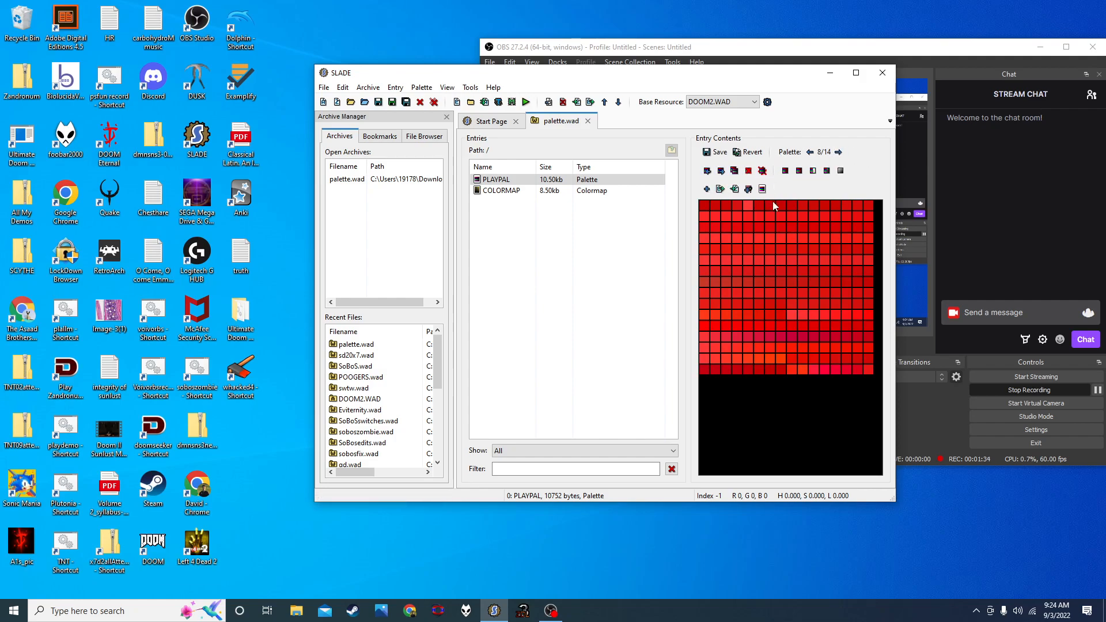
mouse_move(785, 198)
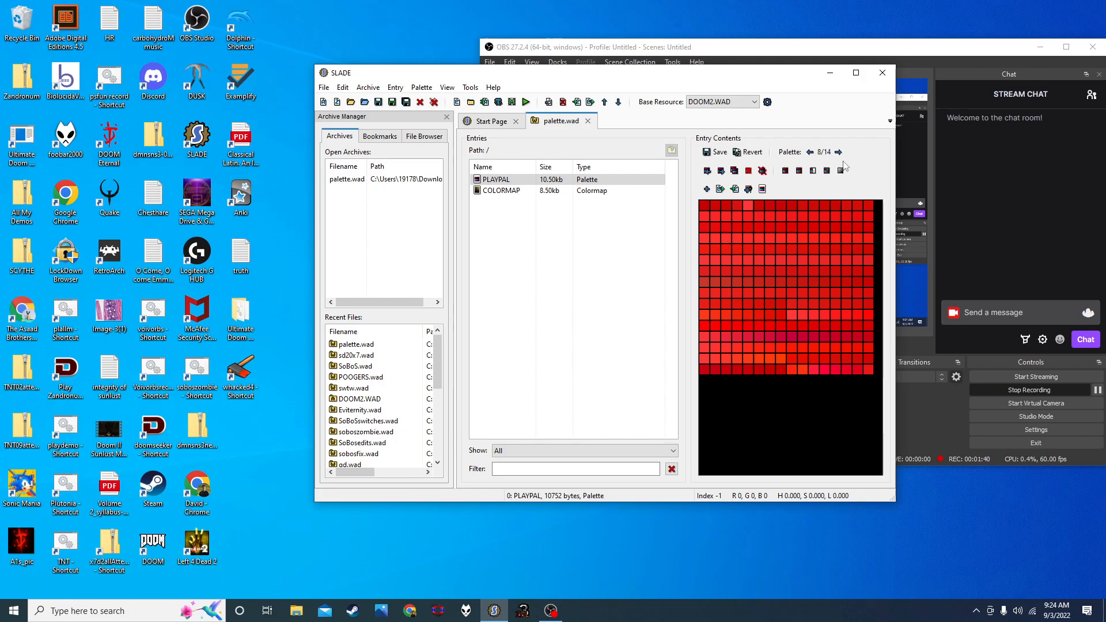
left_click(839, 152)
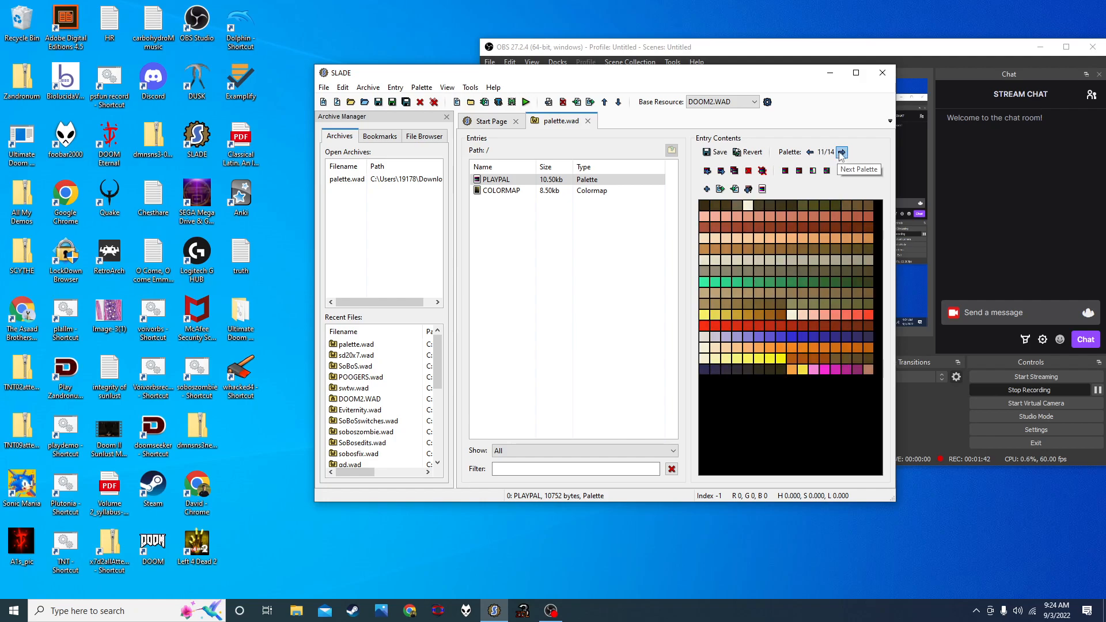
left_click(841, 152)
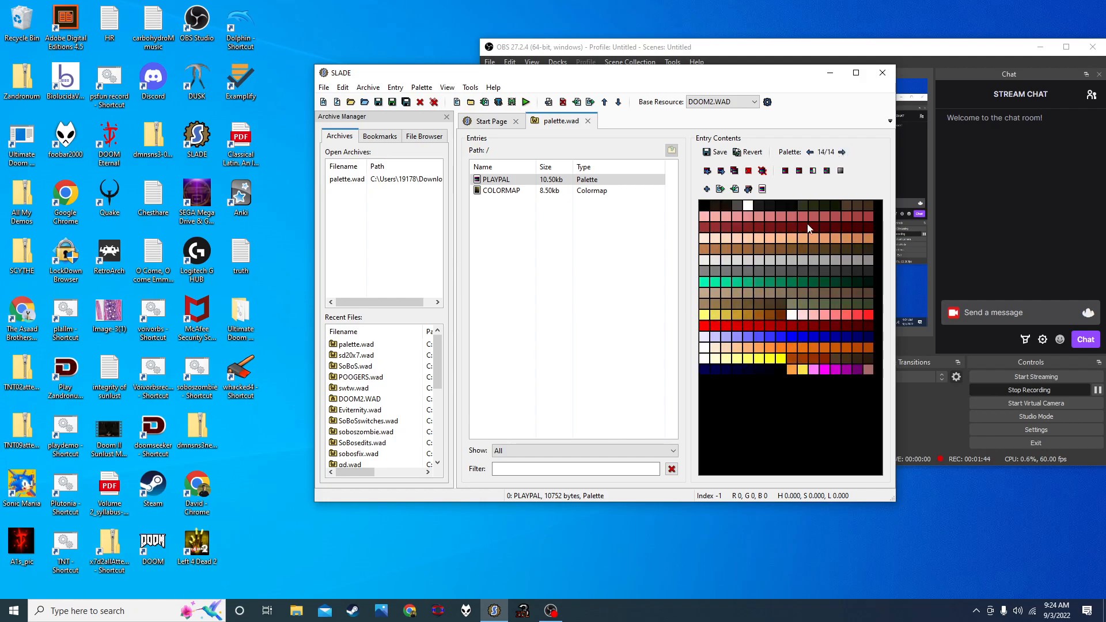
- Tint palette 14 with a blue colour at 32% amount
right_click(496, 179)
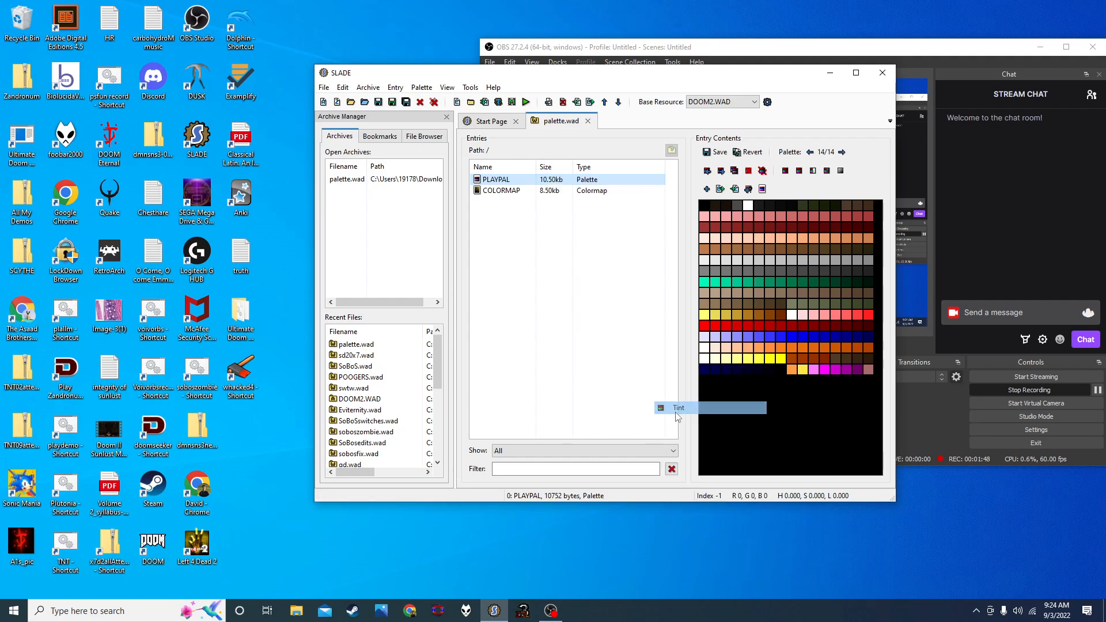
left_click(659, 407)
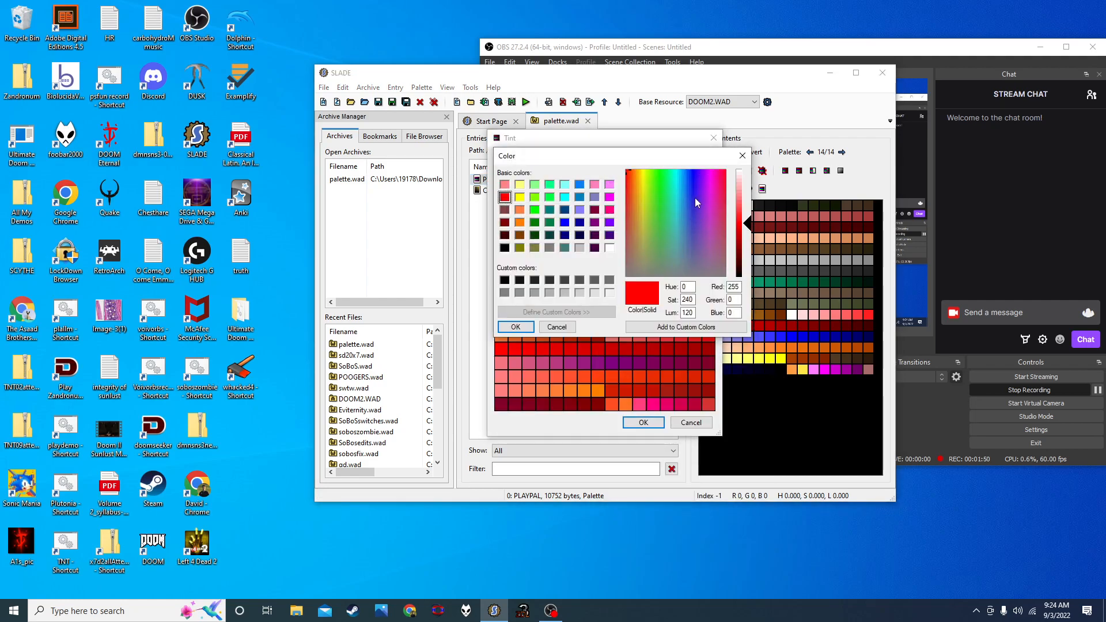
left_click(514, 327)
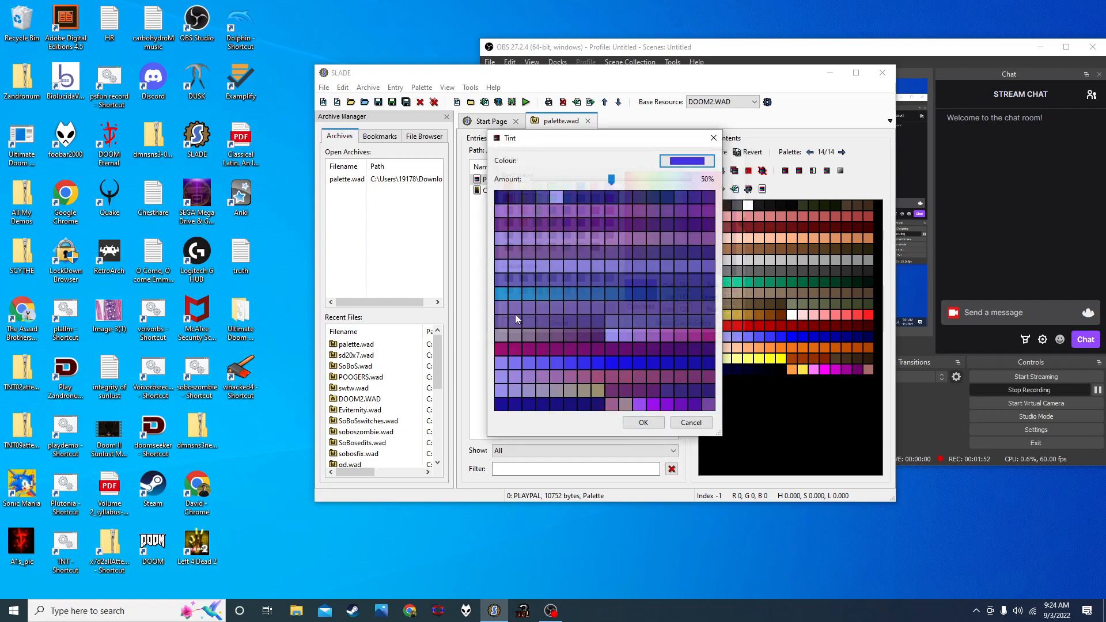
left_click_drag(611, 179, 590, 180)
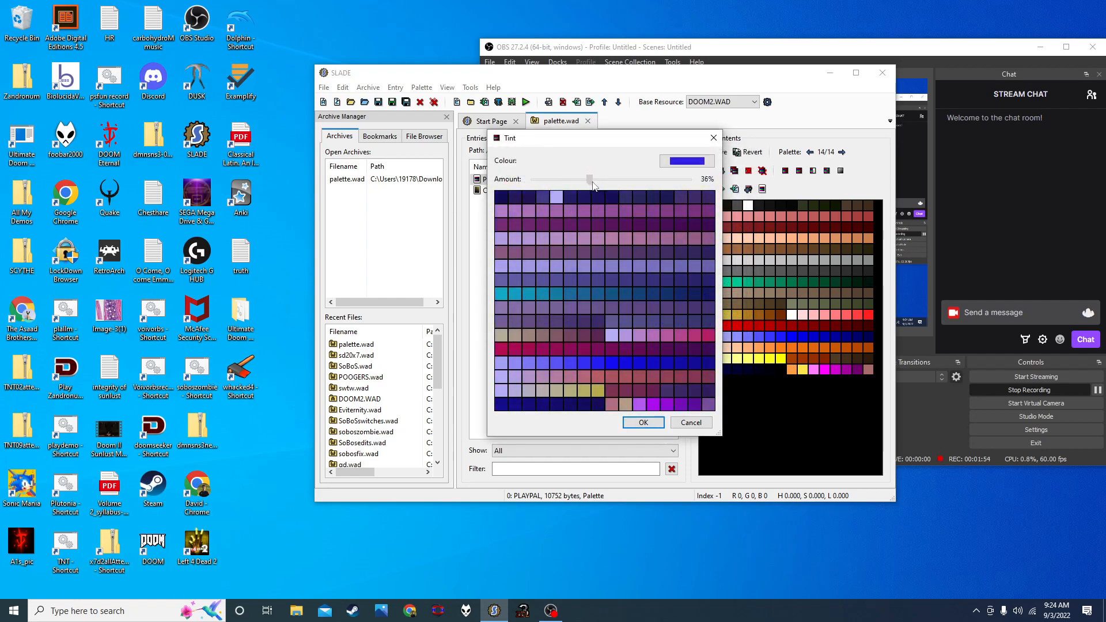
left_click_drag(590, 180, 582, 179)
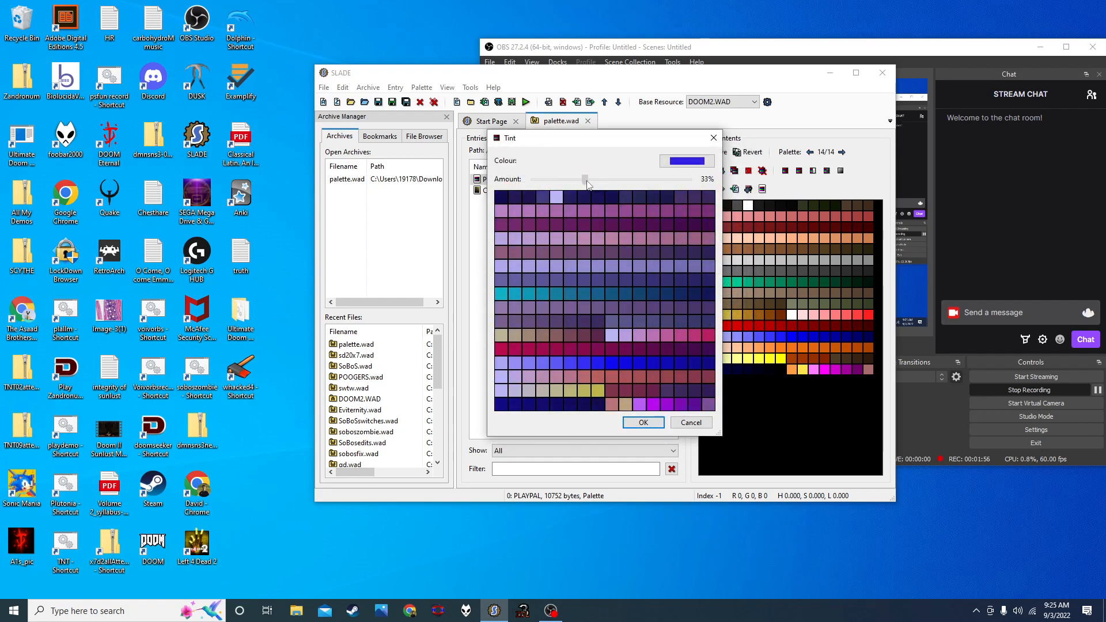
left_click_drag(585, 179, 583, 180)
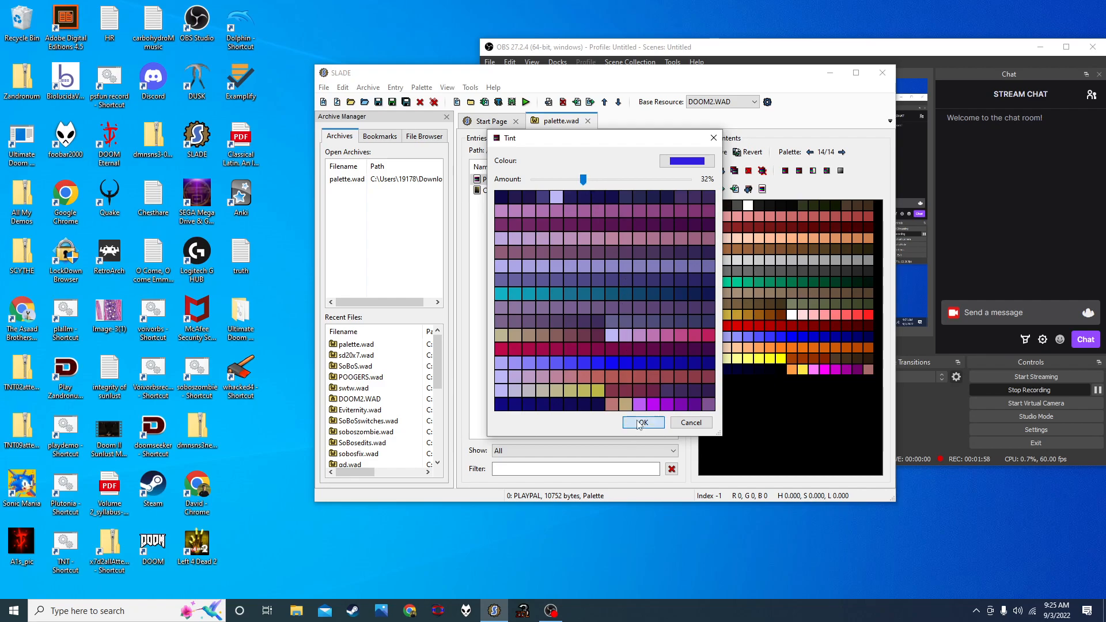
left_click(641, 422)
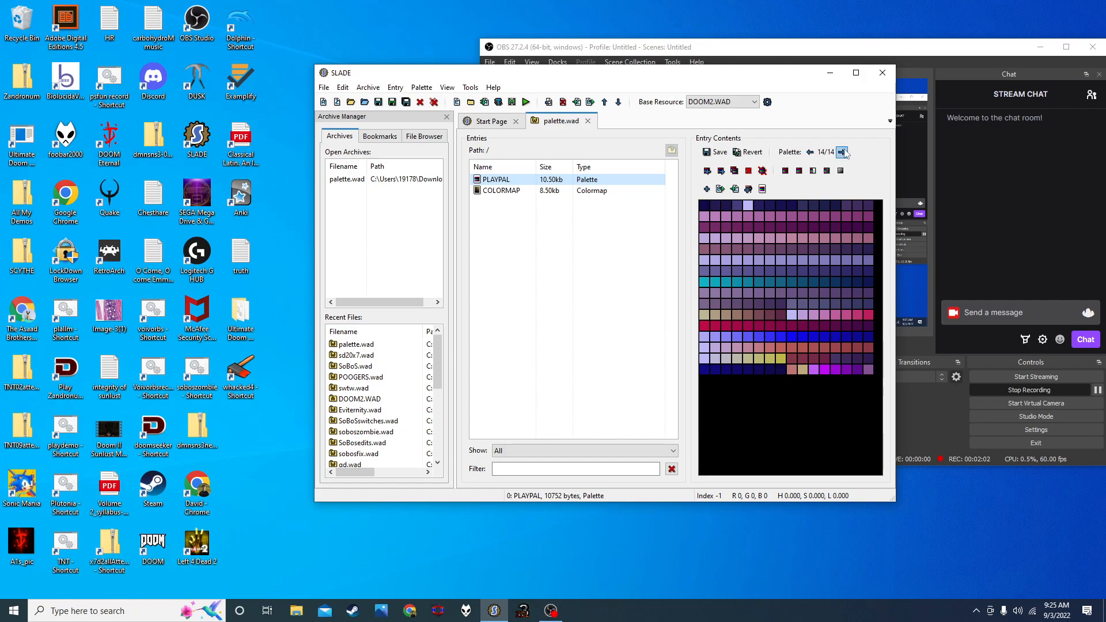
- Flip between palette 2 and berserk palettes 3 and 4, stopping on palette 2
left_click(840, 152)
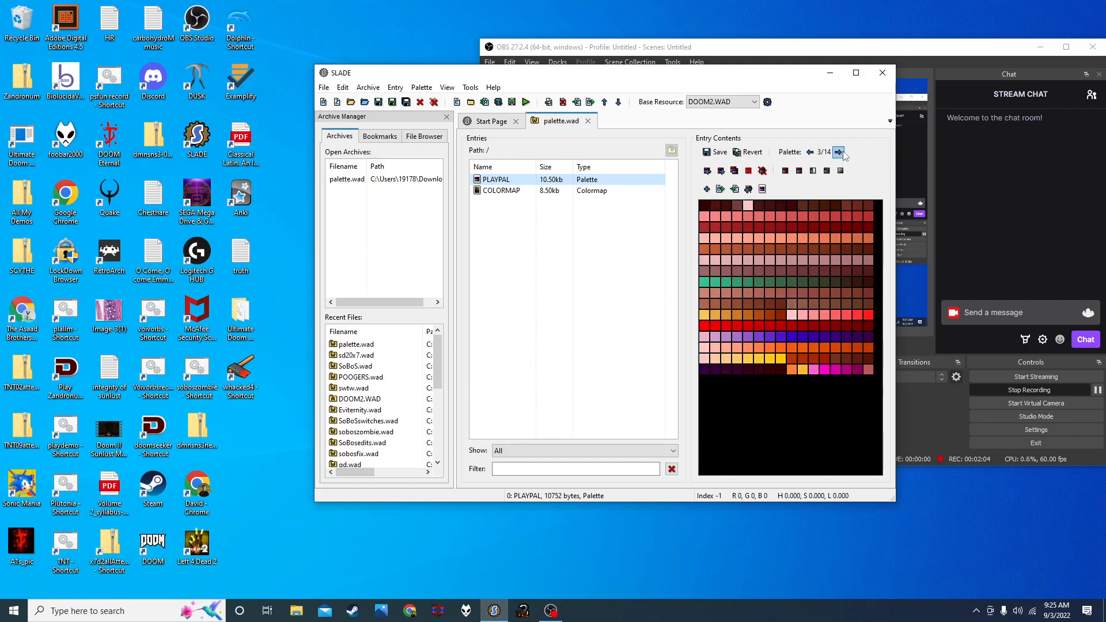
left_click(838, 152)
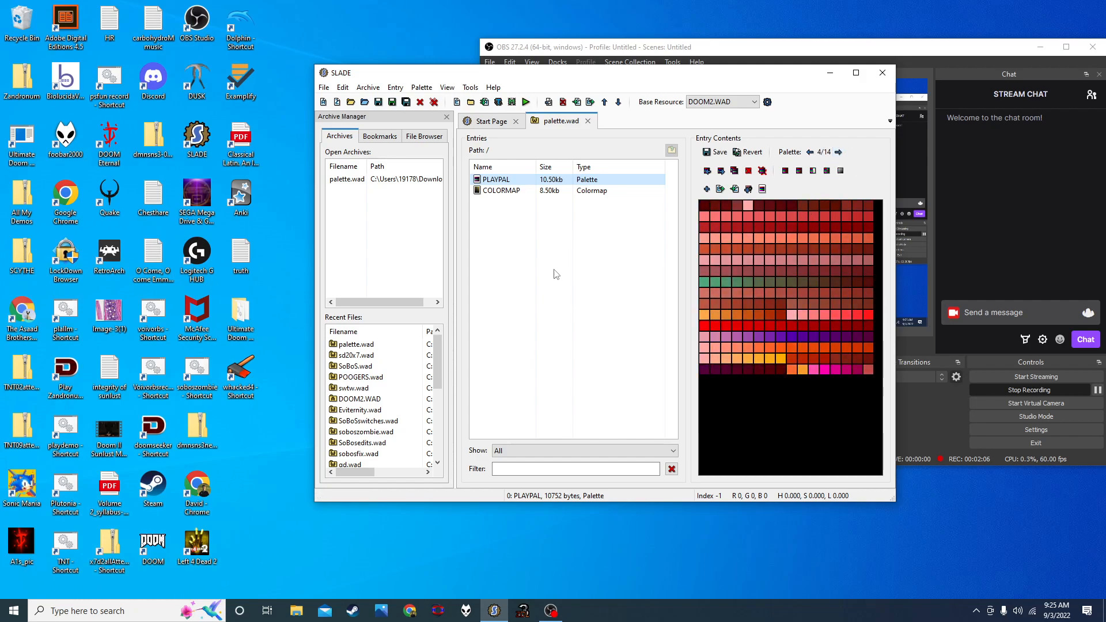
left_click(809, 152)
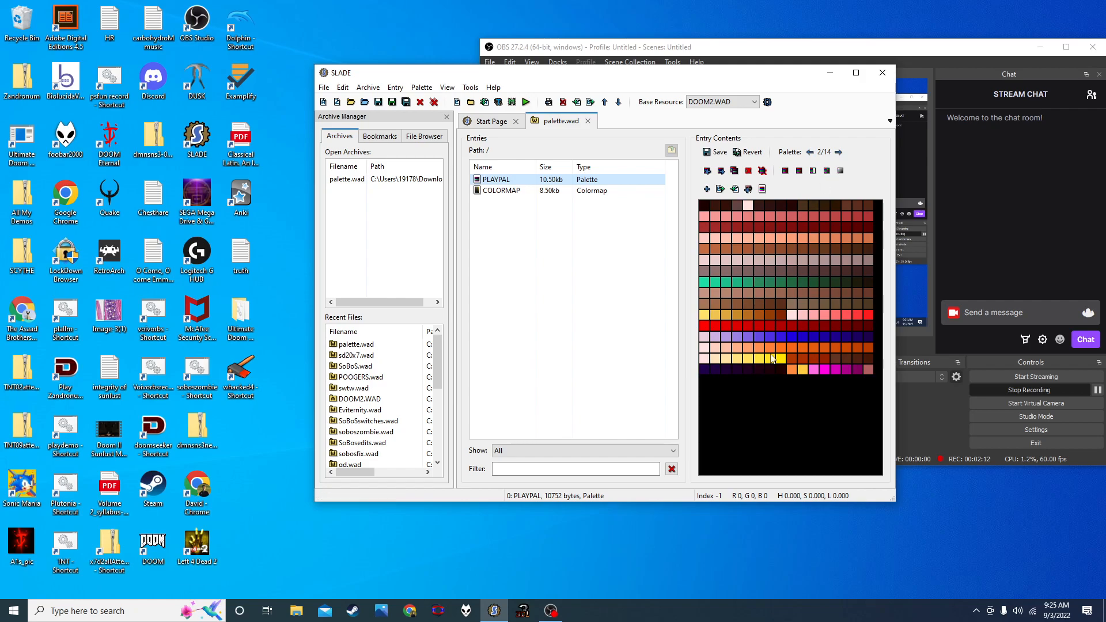
left_click(838, 151)
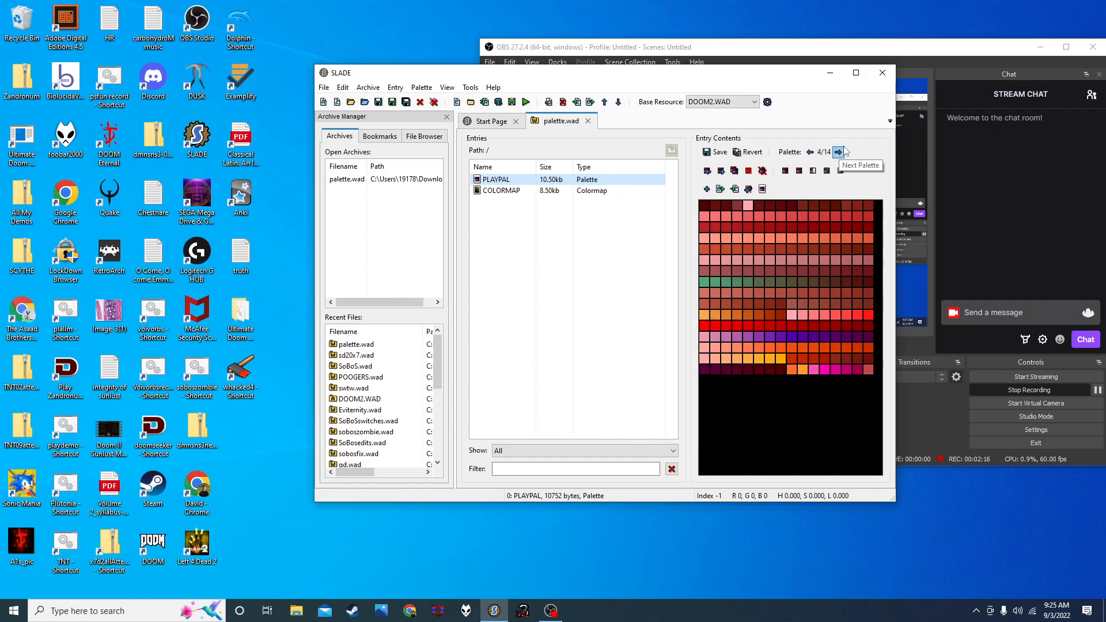
mouse_move(792, 161)
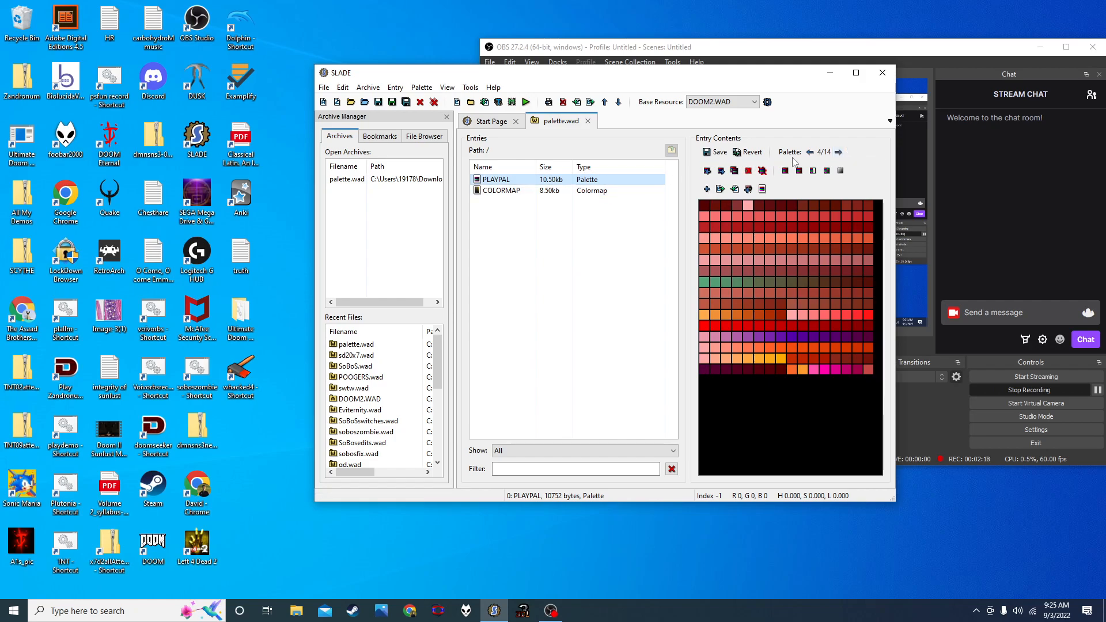
mouse_move(810, 151)
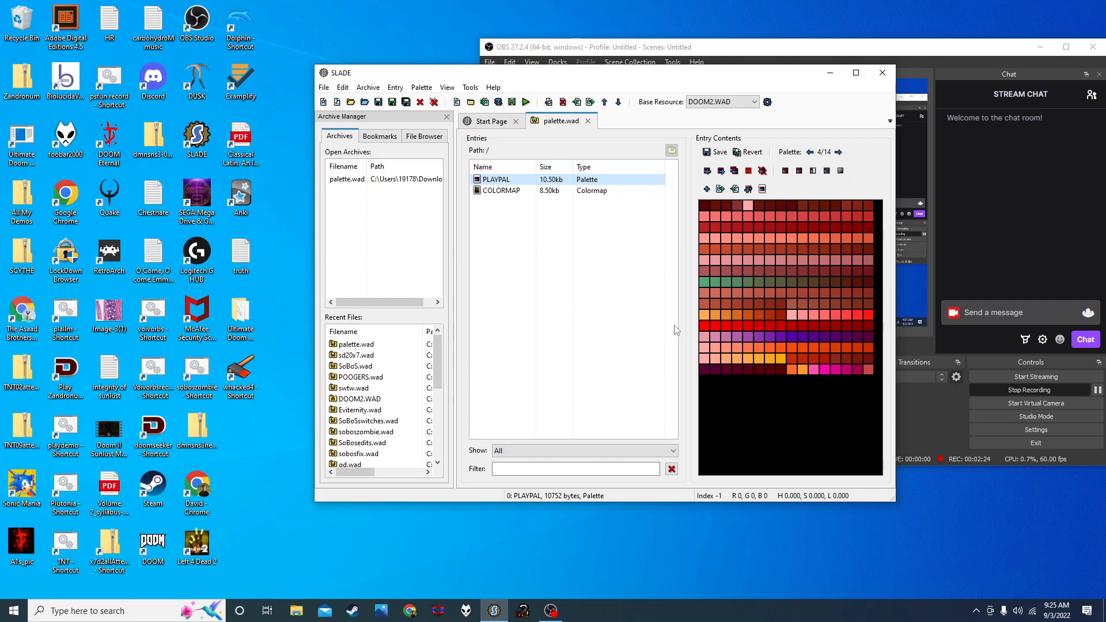
mouse_move(716, 292)
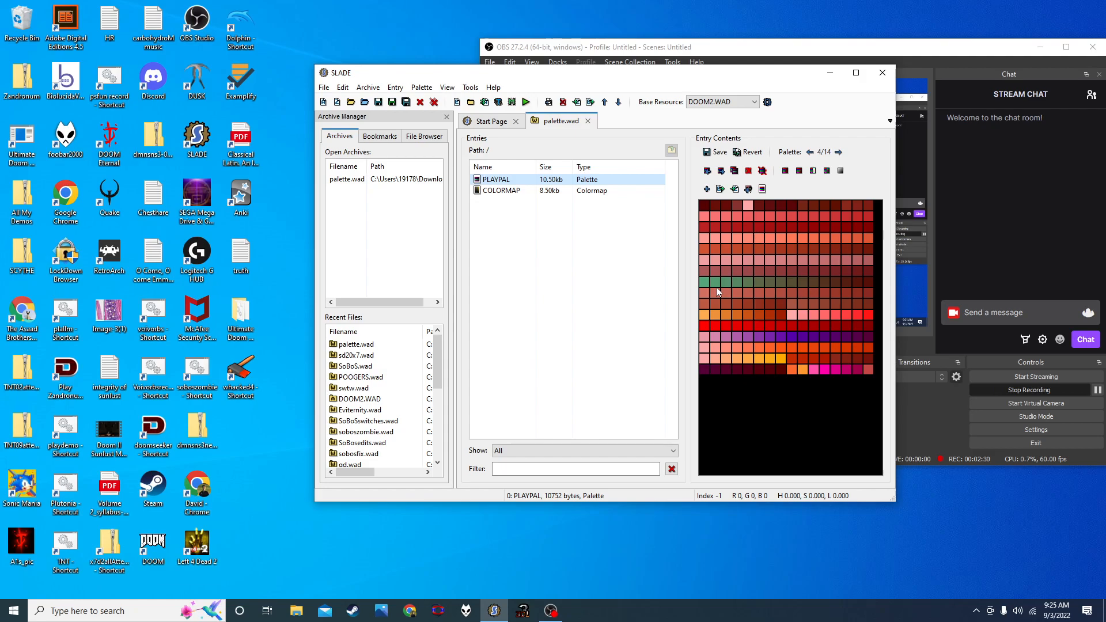
mouse_move(801, 150)
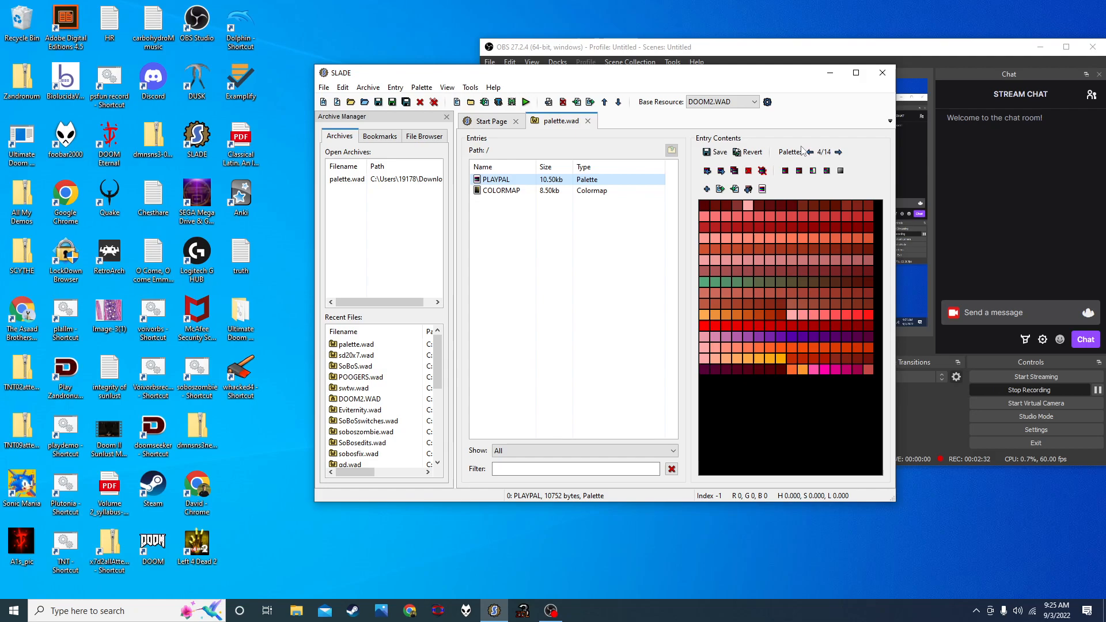
left_click(807, 151)
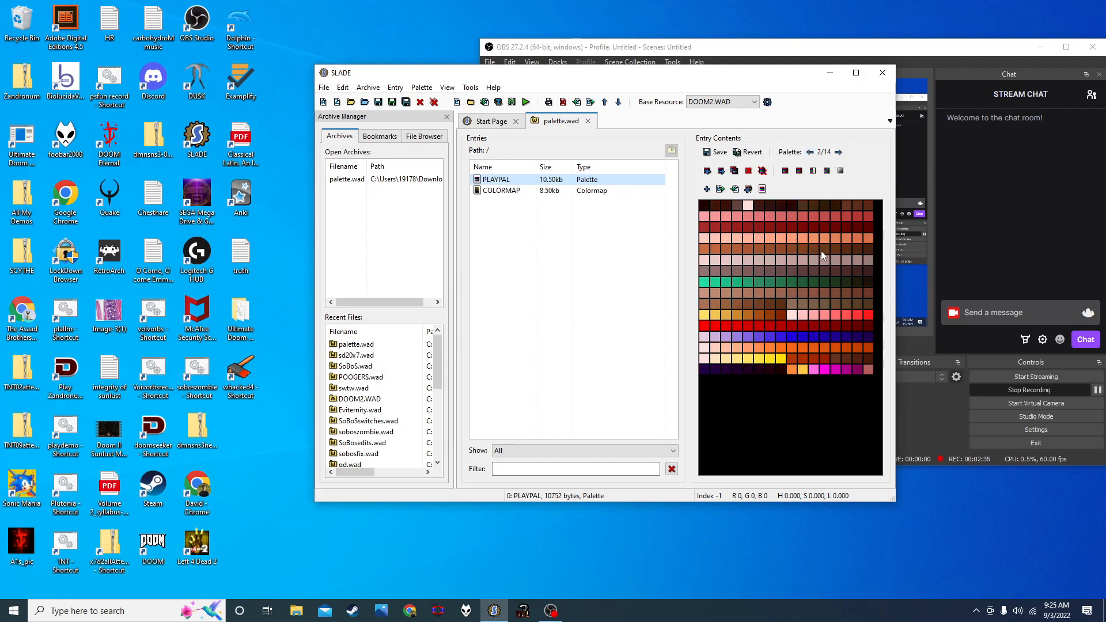
left_click(839, 152)
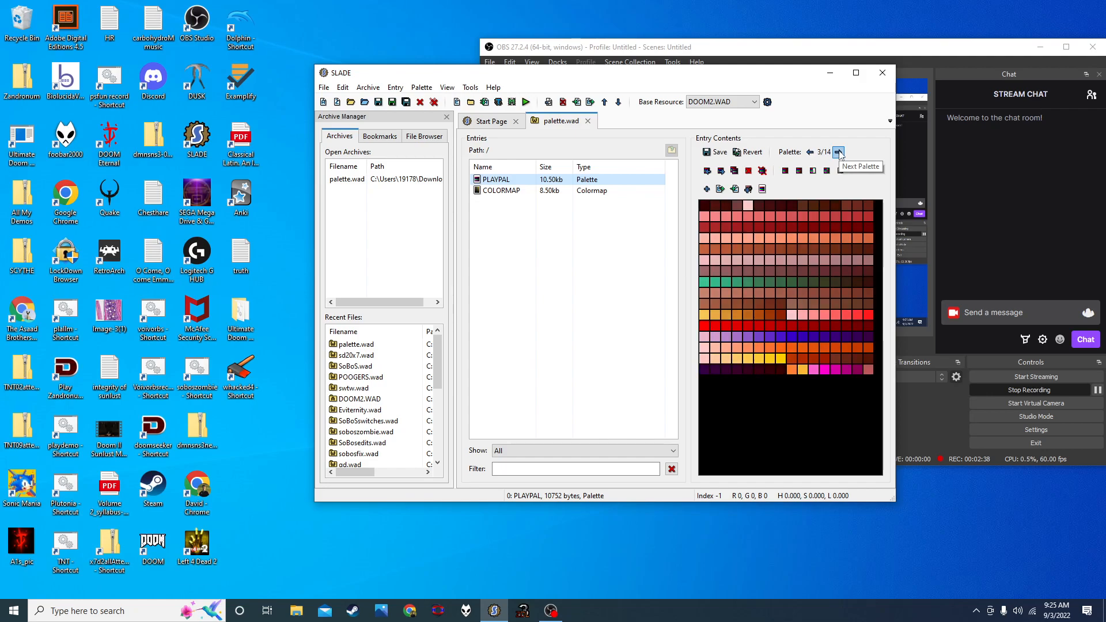
left_click(808, 152)
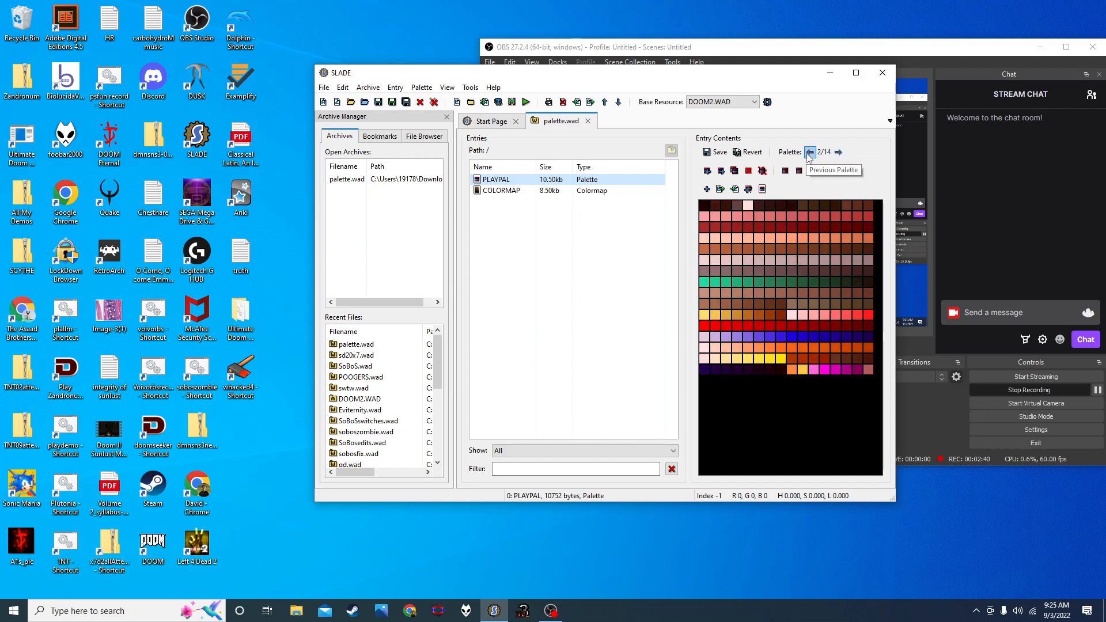
mouse_move(816, 330)
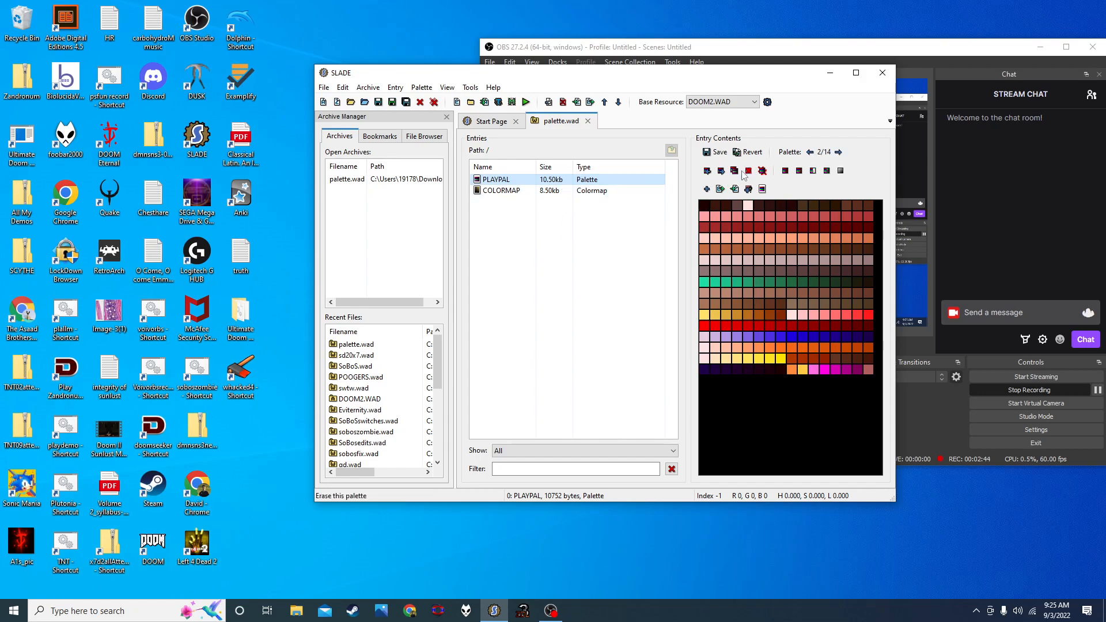
- Duplicate palette 2, revert the accidental extra copy, and step through palettes to palette 6
left_click(733, 170)
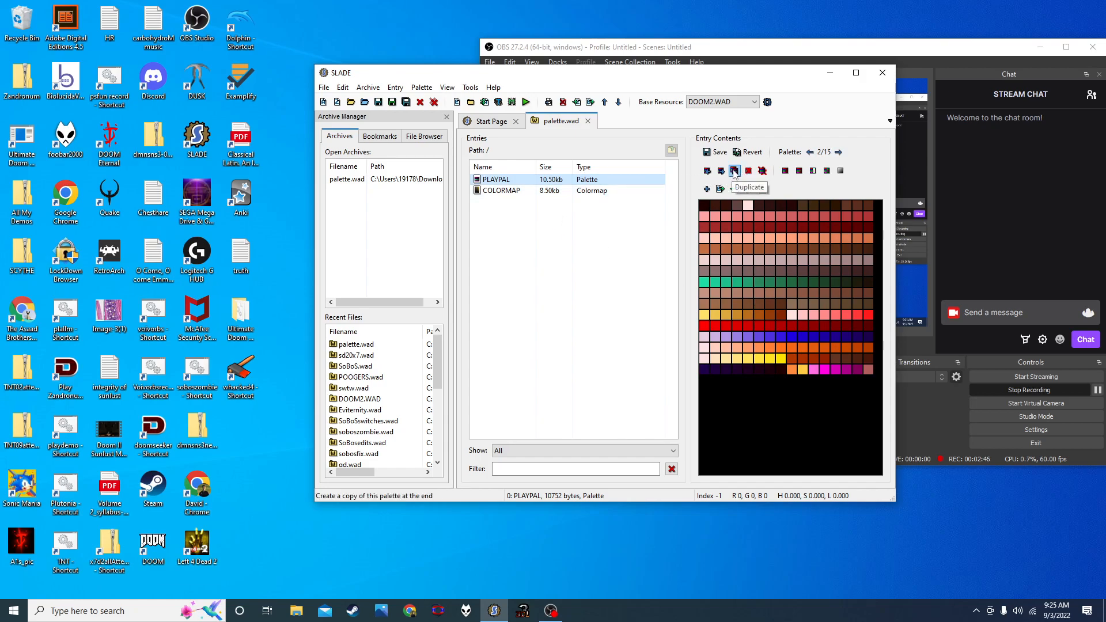
left_click(733, 171)
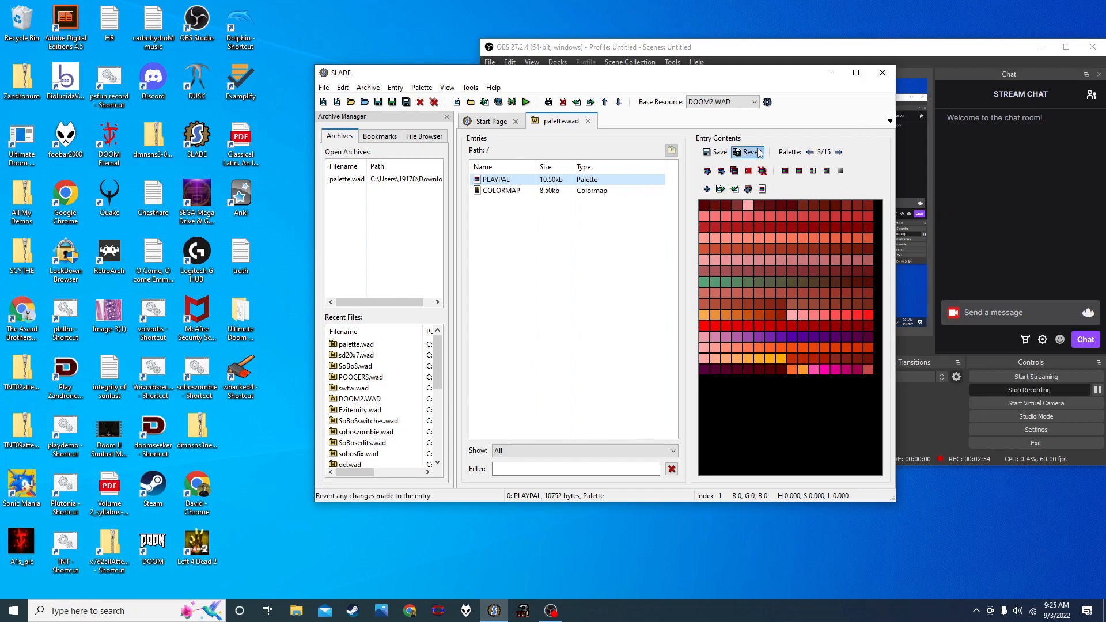
left_click(838, 152)
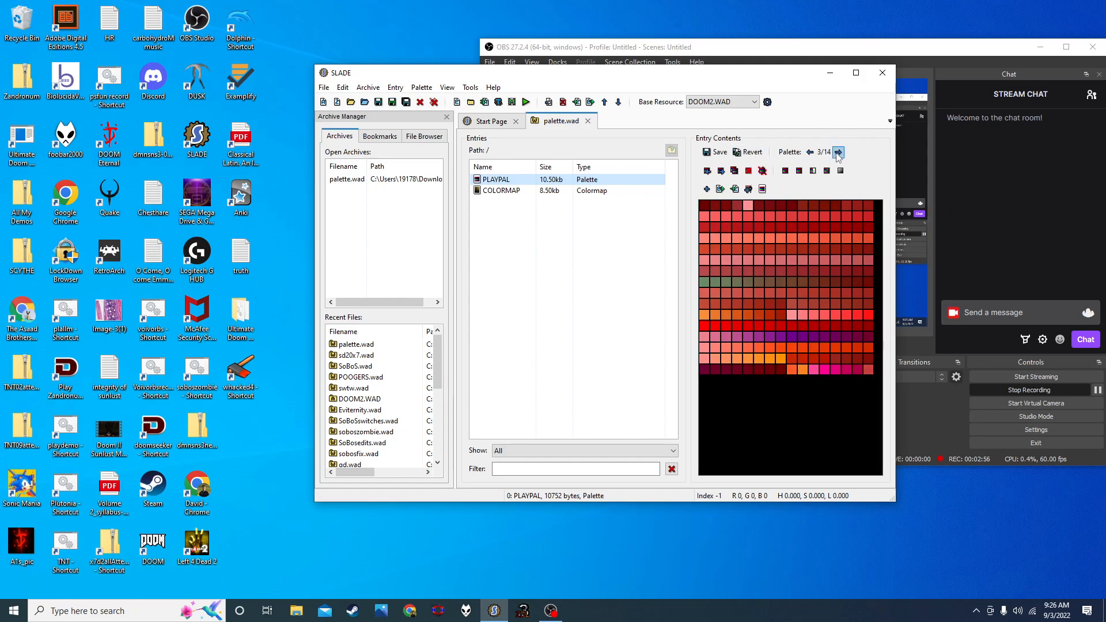
left_click(808, 152)
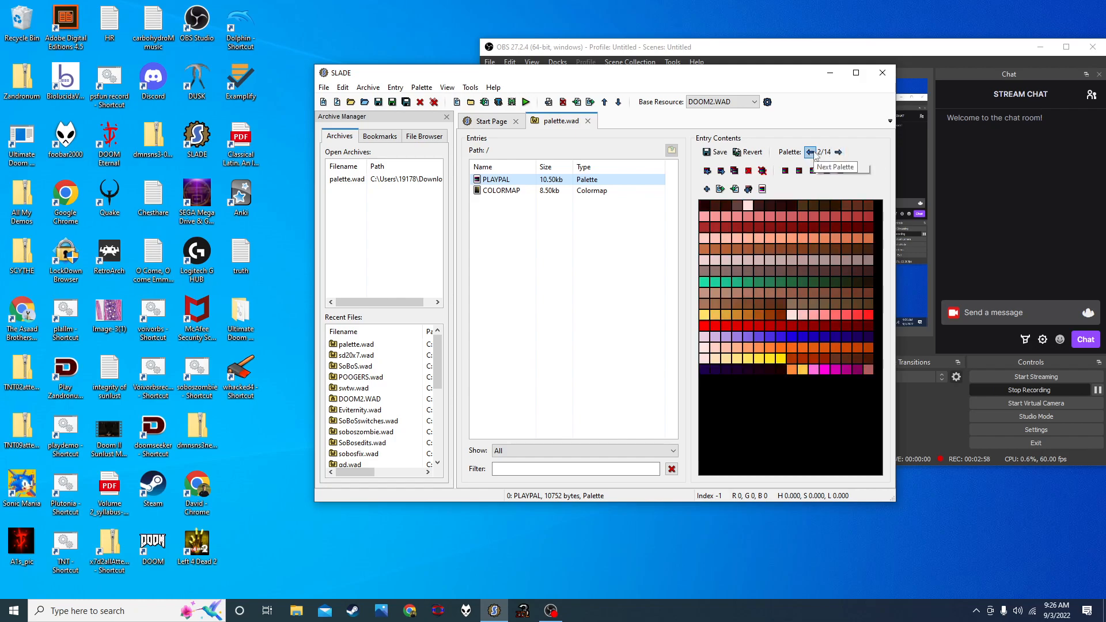
left_click(808, 152)
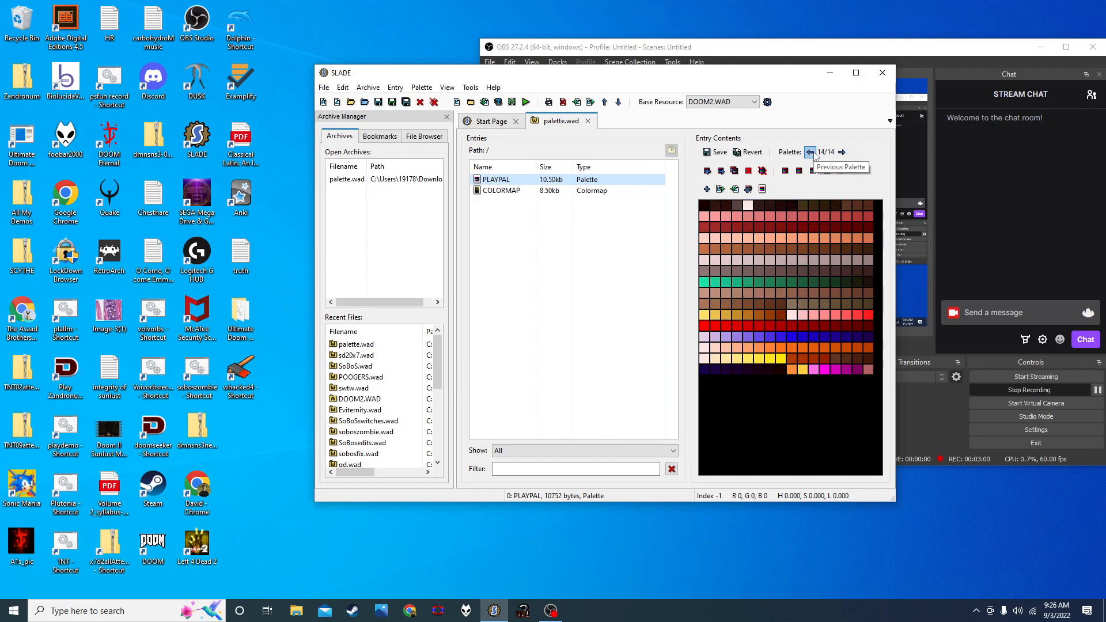
left_click(809, 152)
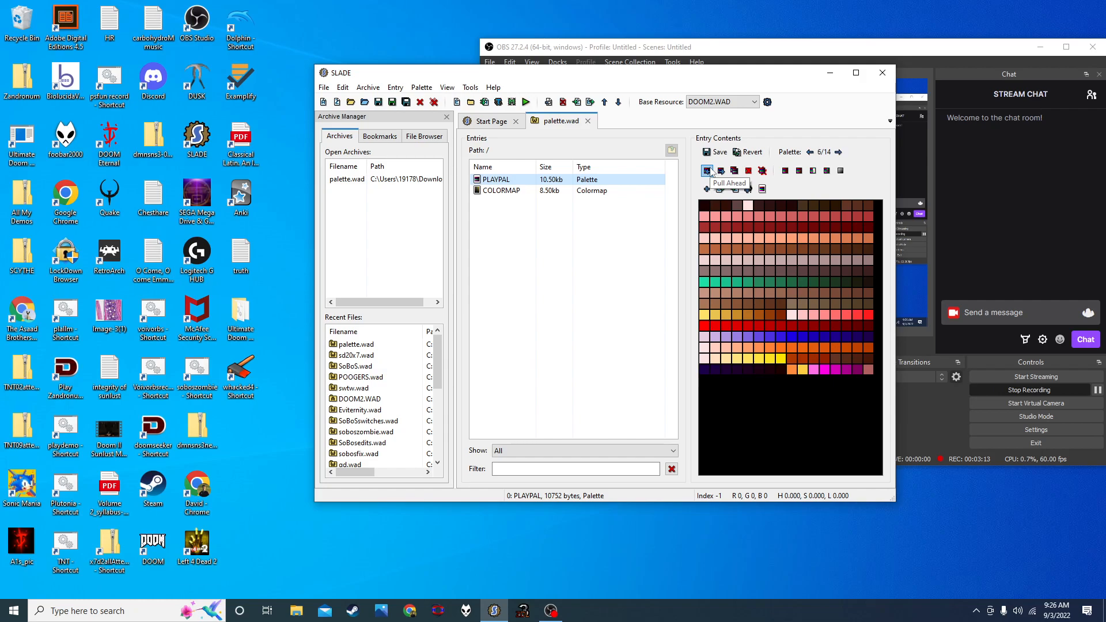
- Pull the palette one slot earlier, then browse back to palette 1 of 14
left_click(705, 170)
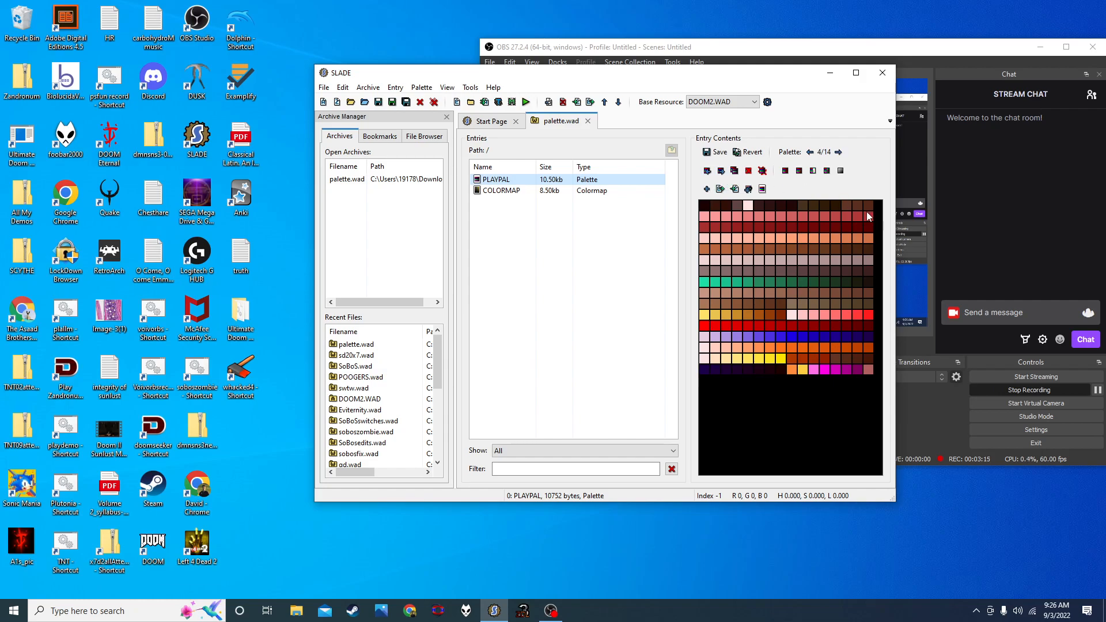
mouse_move(861, 213)
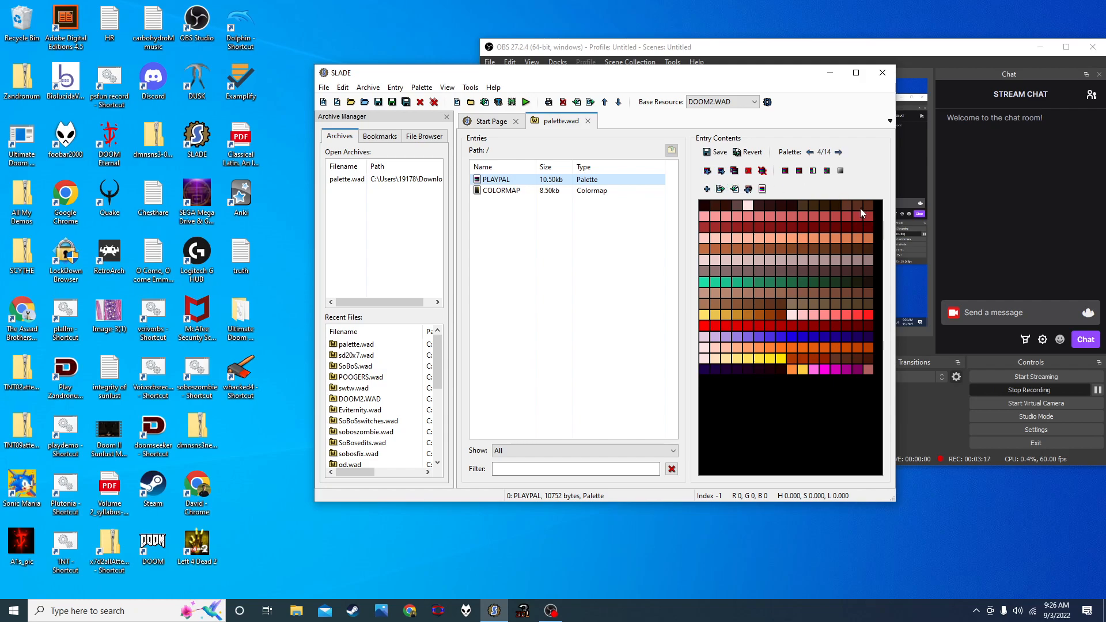
mouse_move(738, 340)
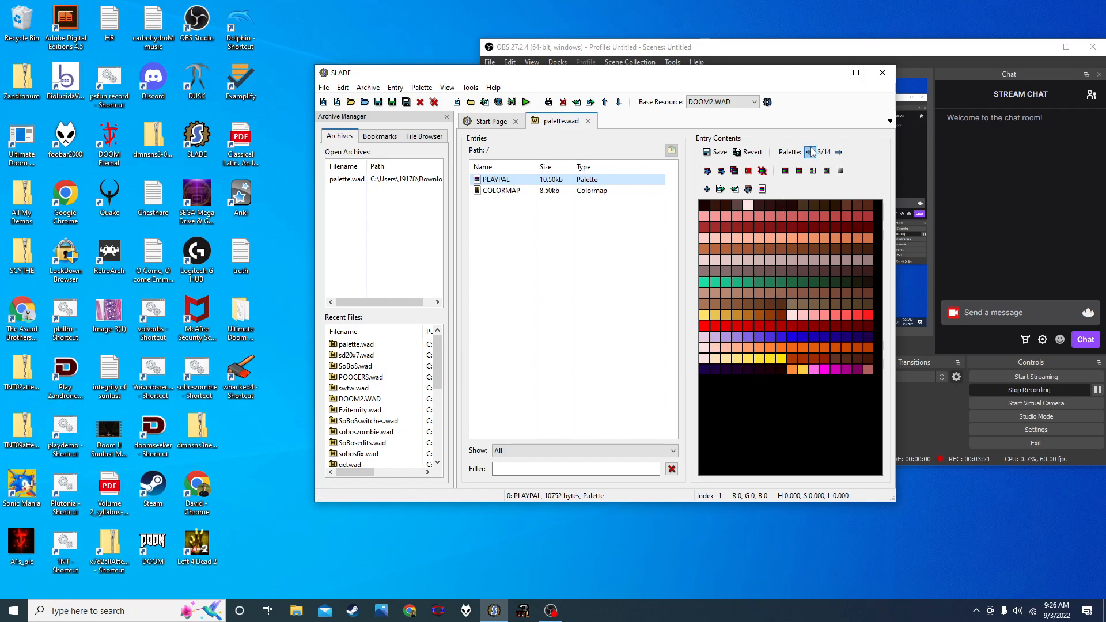
left_click(810, 151)
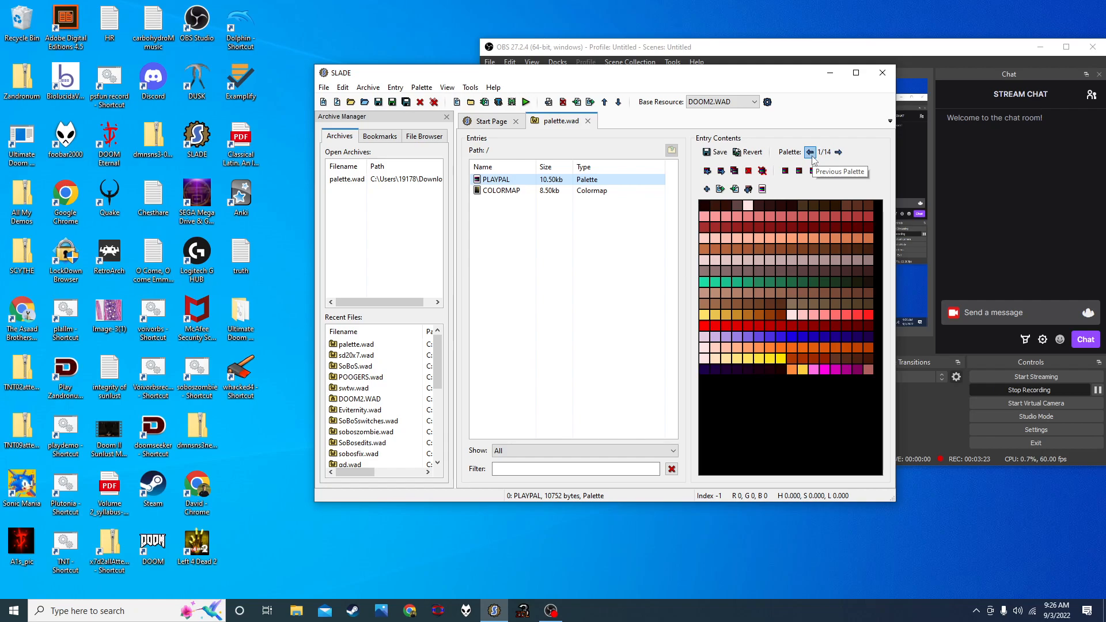
mouse_move(362, 101)
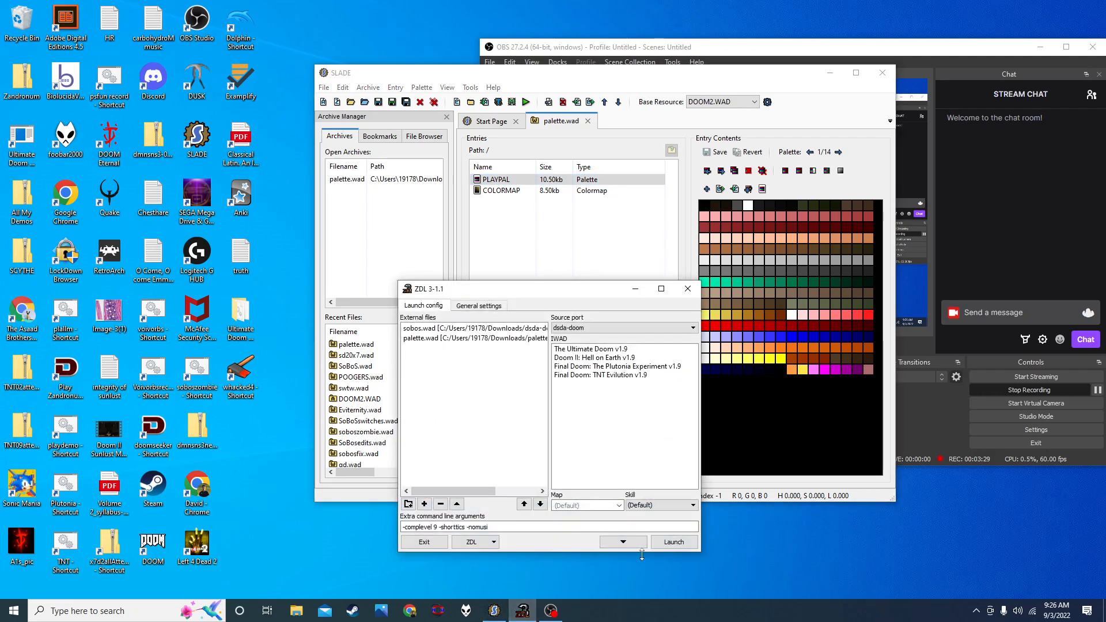
- Launch dsda-doom from ZDL with sobos.wad and palette.wad loaded
left_click(672, 542)
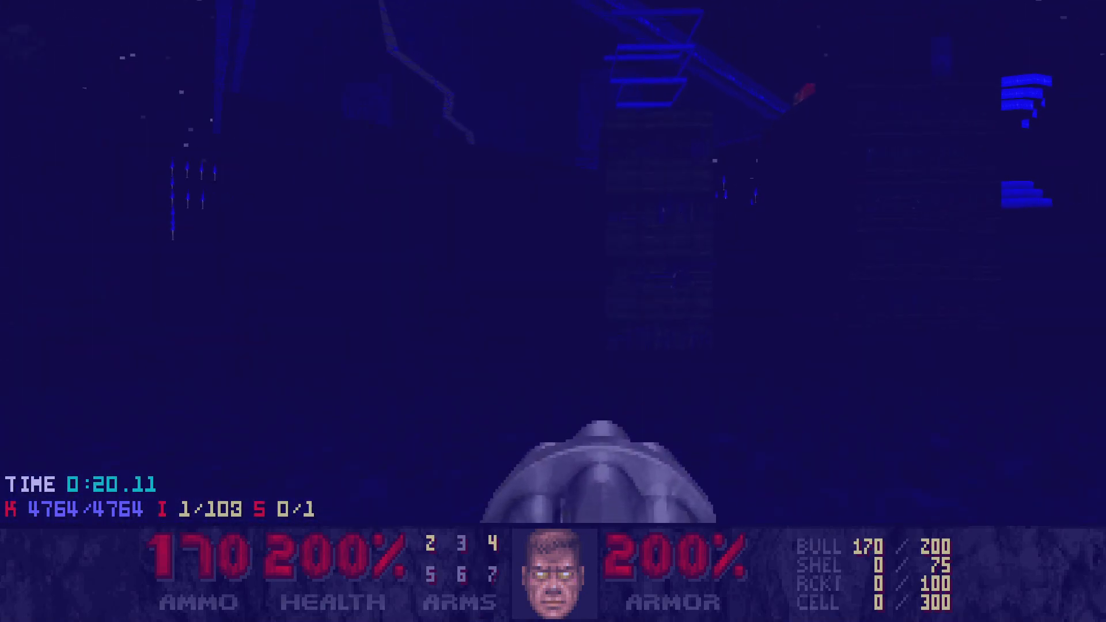
- Open the dsda-doom main menu over the blue-tinted game view
key("Escape")
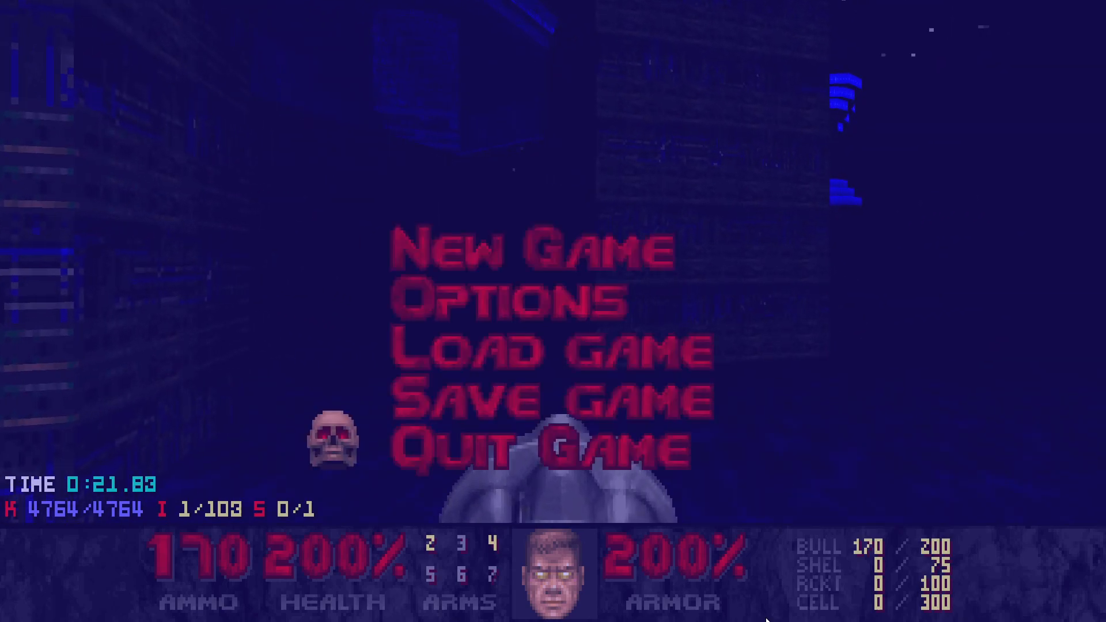